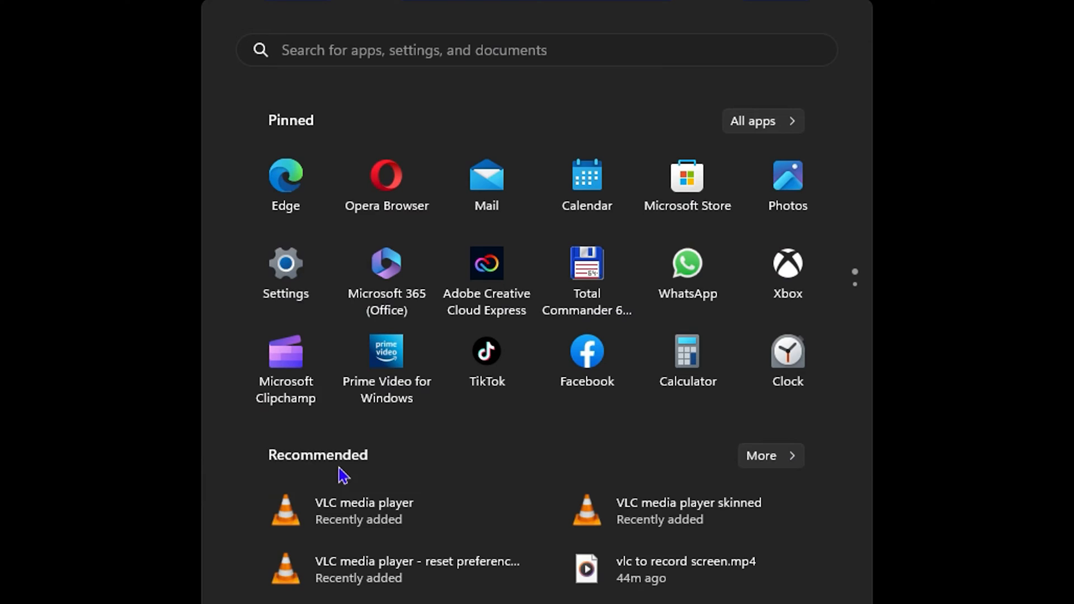
Launch VLC media player from the Start menu, showing its empty playlist window
click(363, 504)
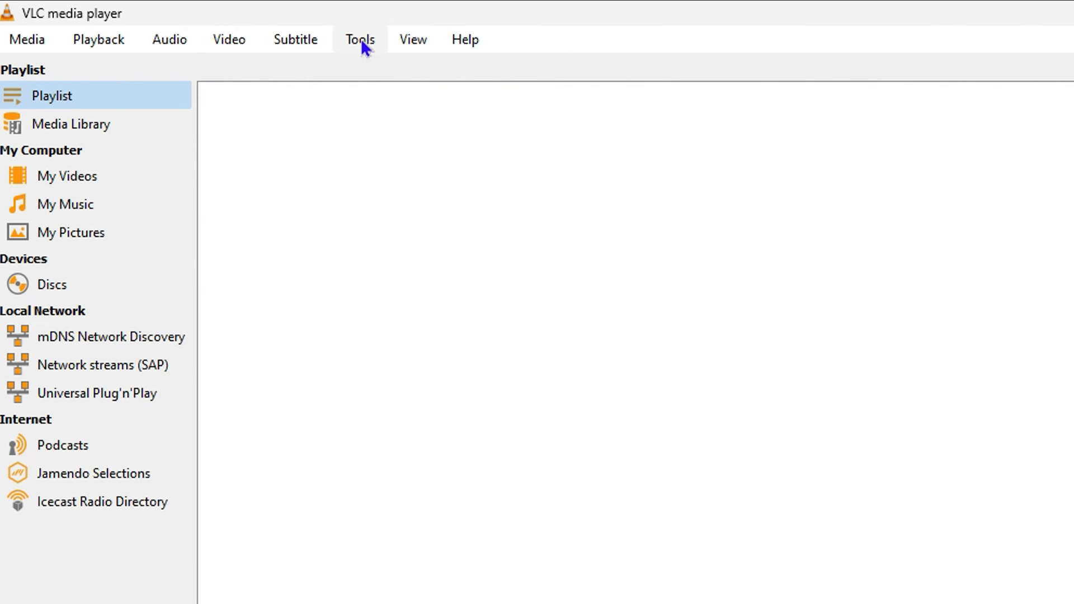
click(359, 40)
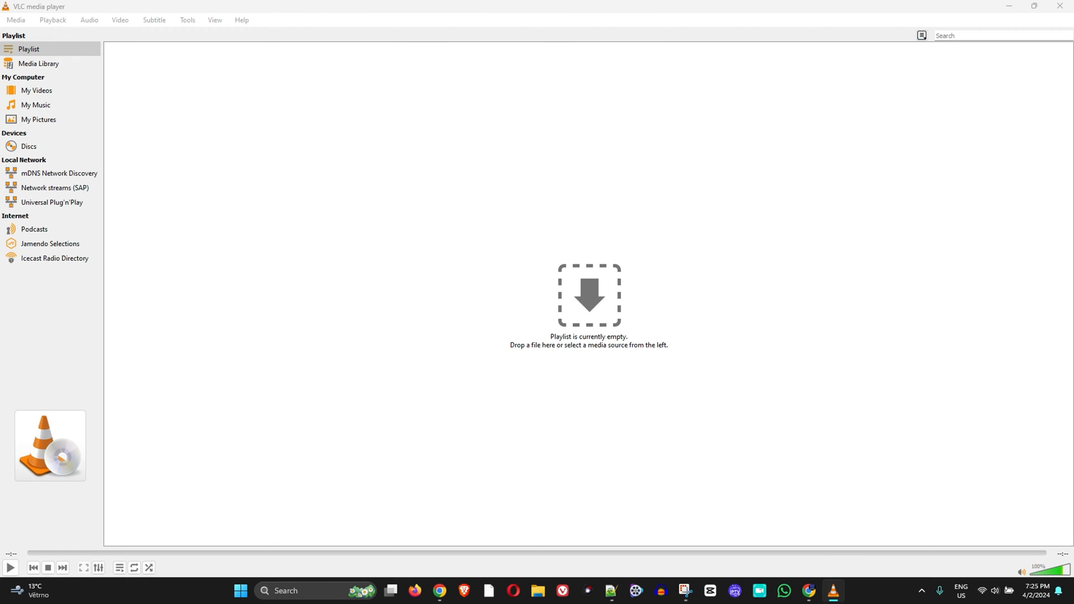
Show VLC preferences as the full advanced (All) settings tree, reaching the Video category
click(187, 20)
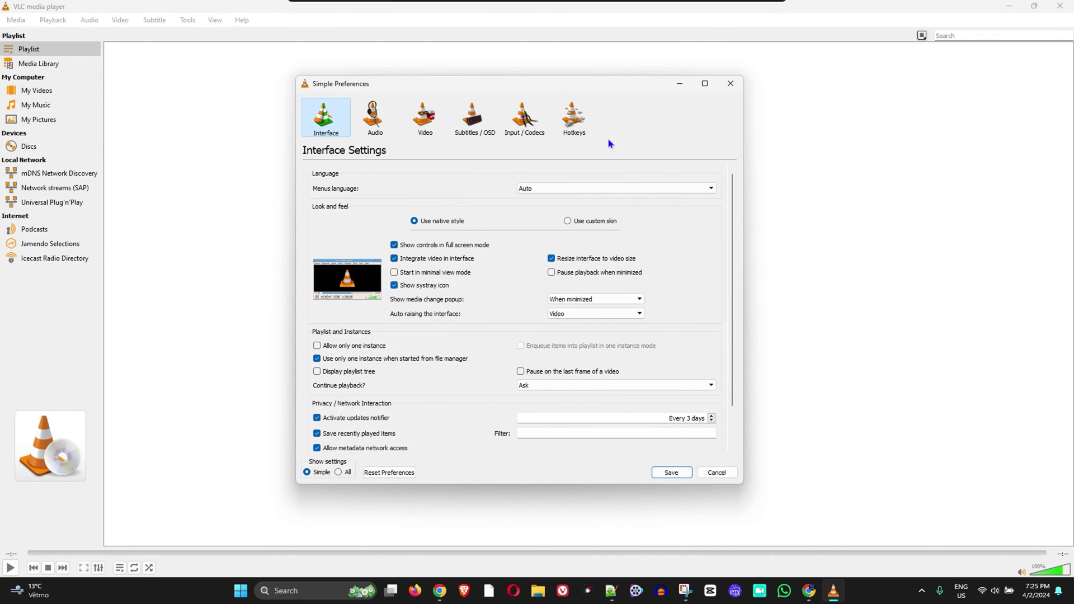
click(705, 82)
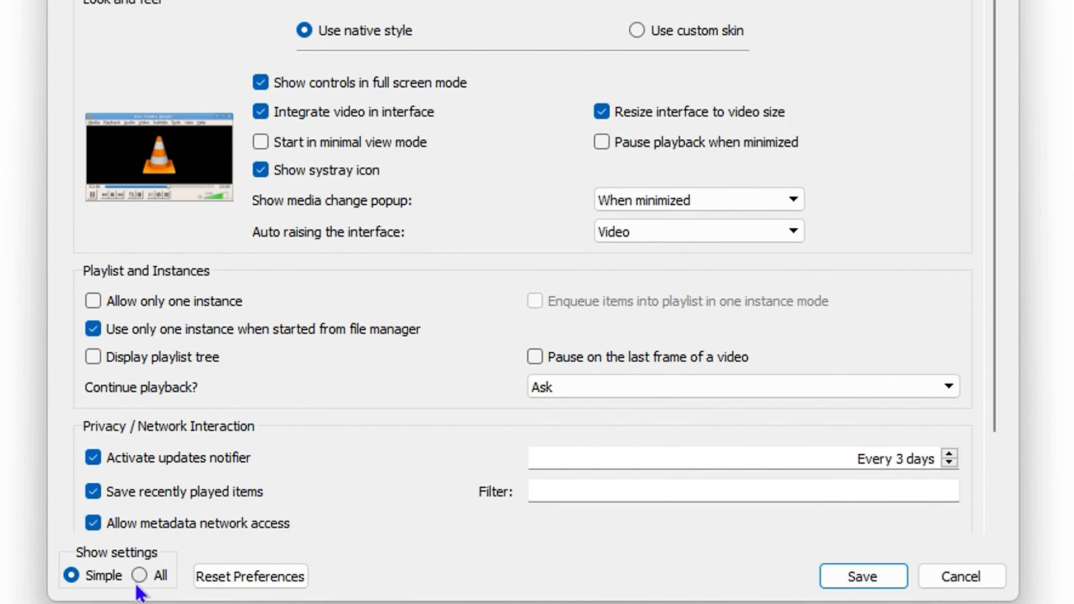
mouse_move(126, 565)
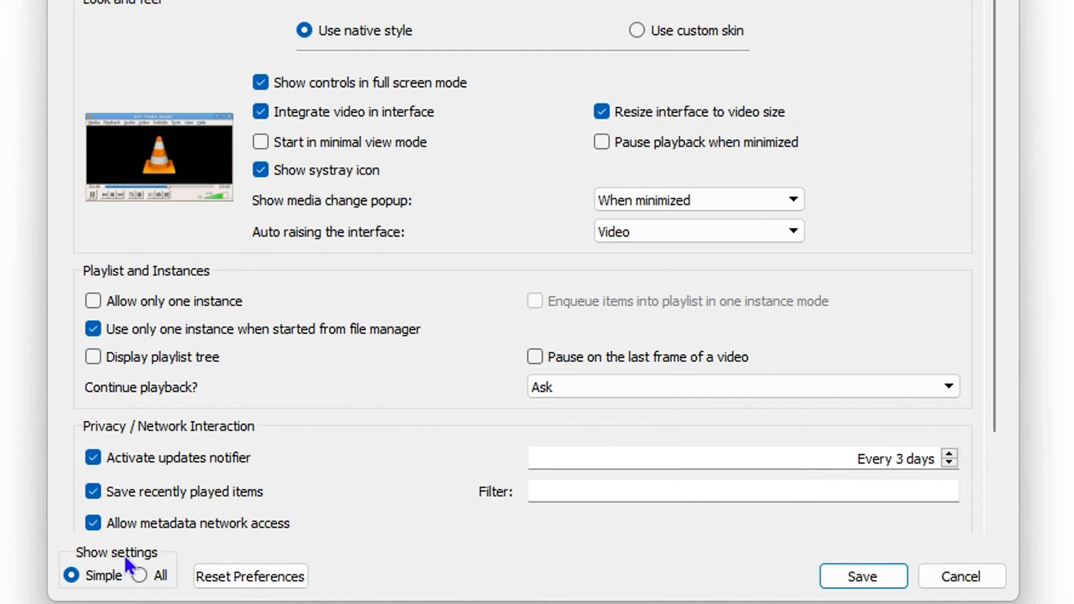
mouse_move(137, 588)
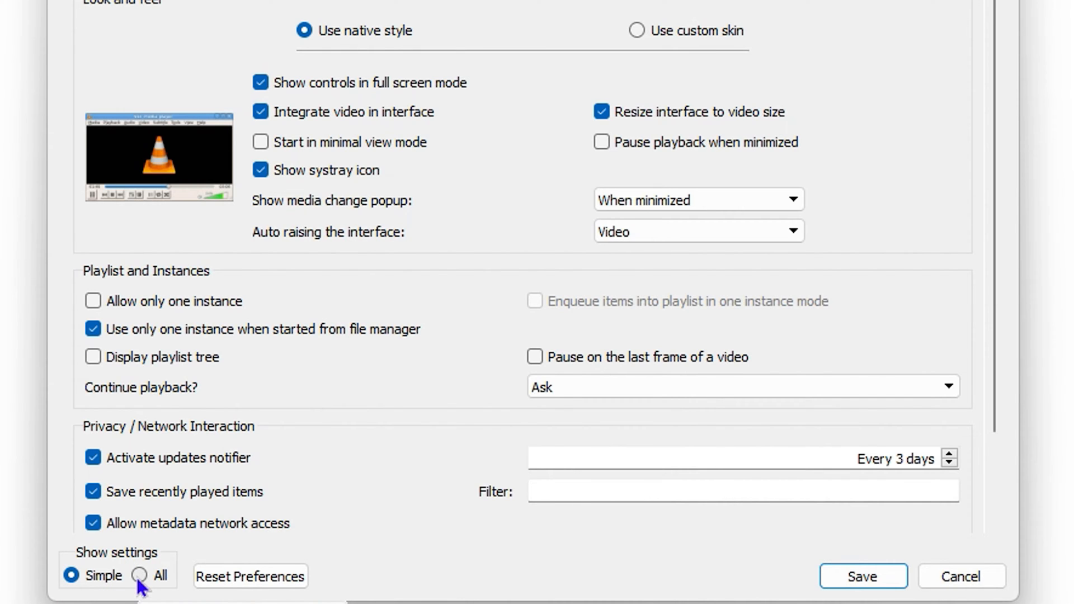
click(132, 575)
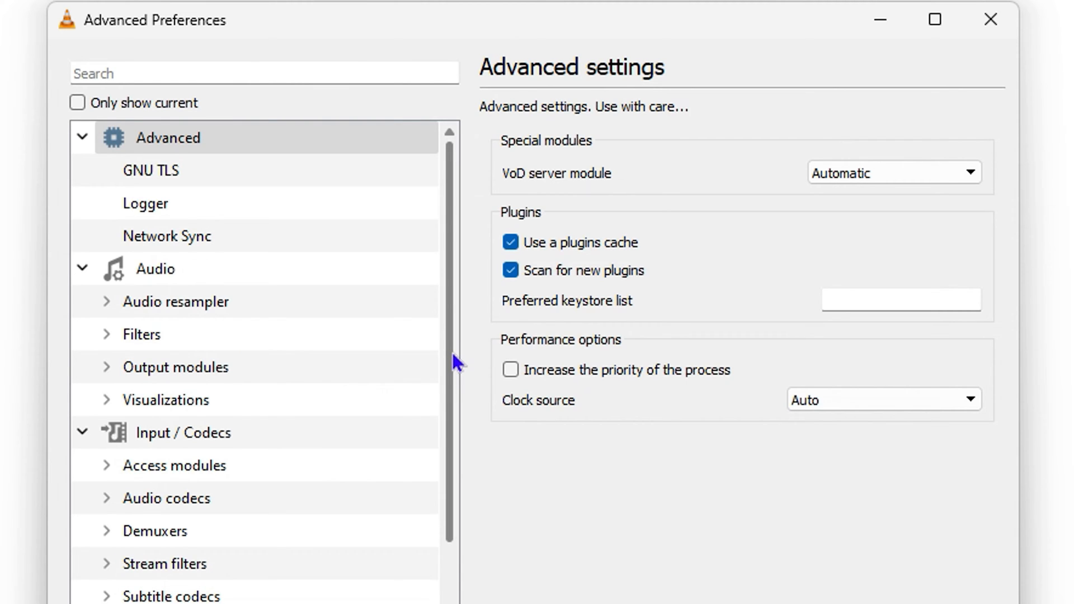
scroll(down, 3)
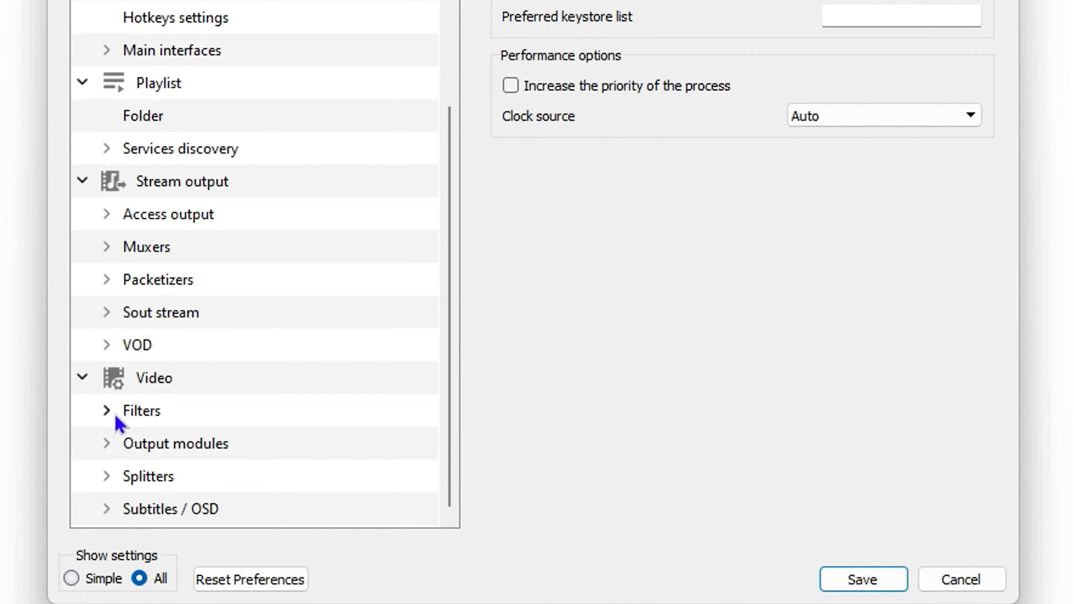
Expand Video > Filters and display the Scene video filter settings page
click(105, 410)
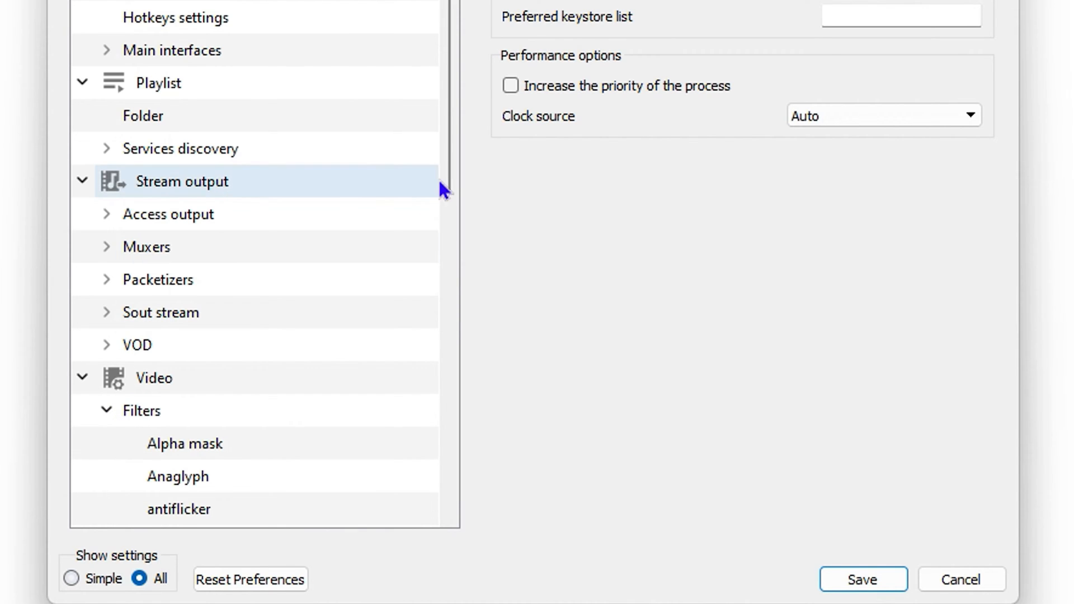
scroll(down, 3)
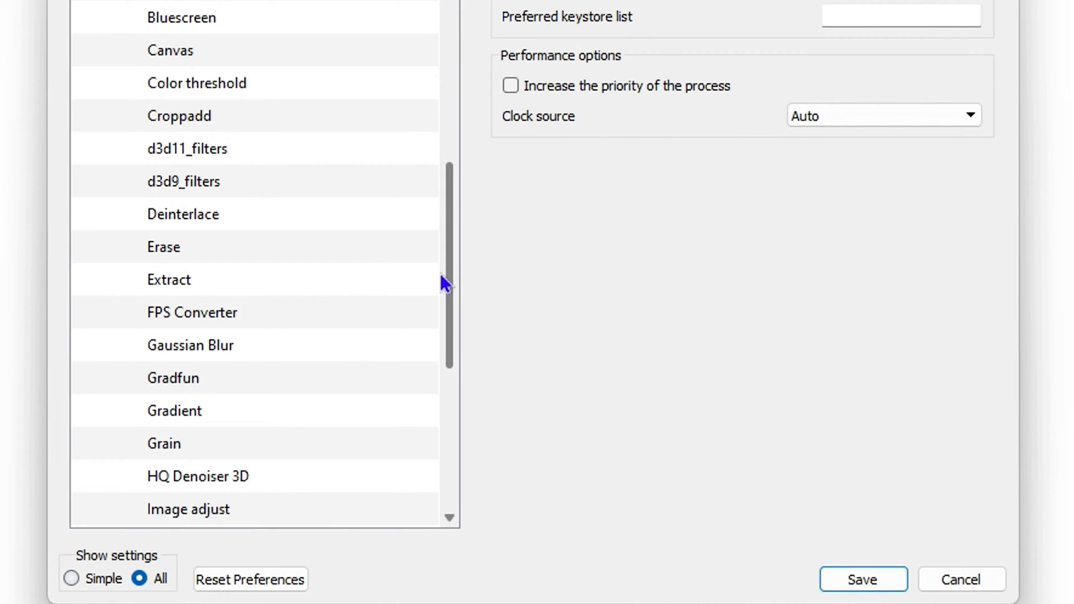
scroll(down, 3)
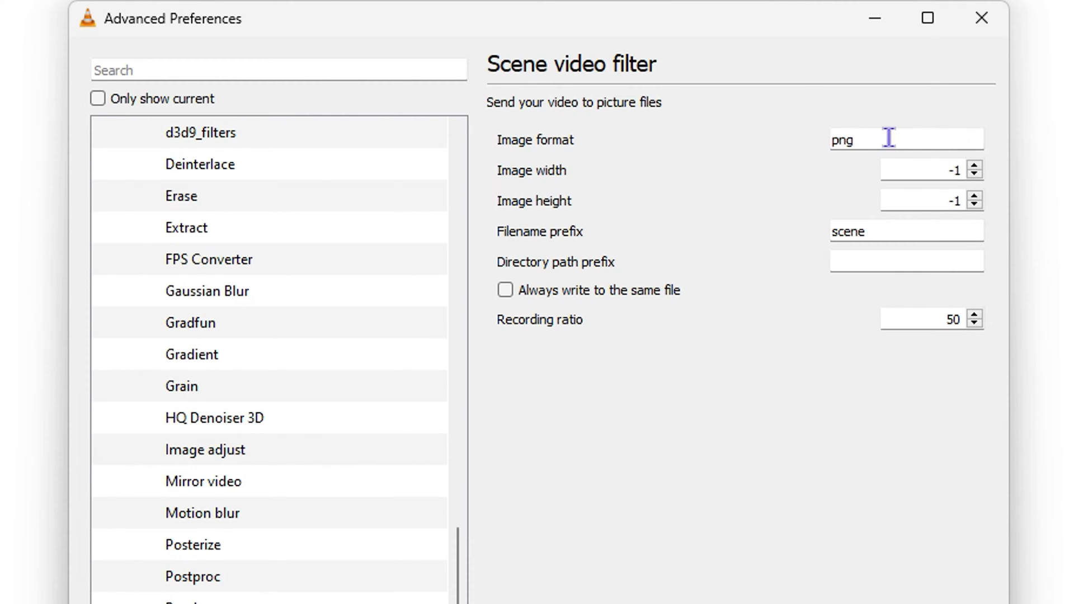
mouse_move(863, 140)
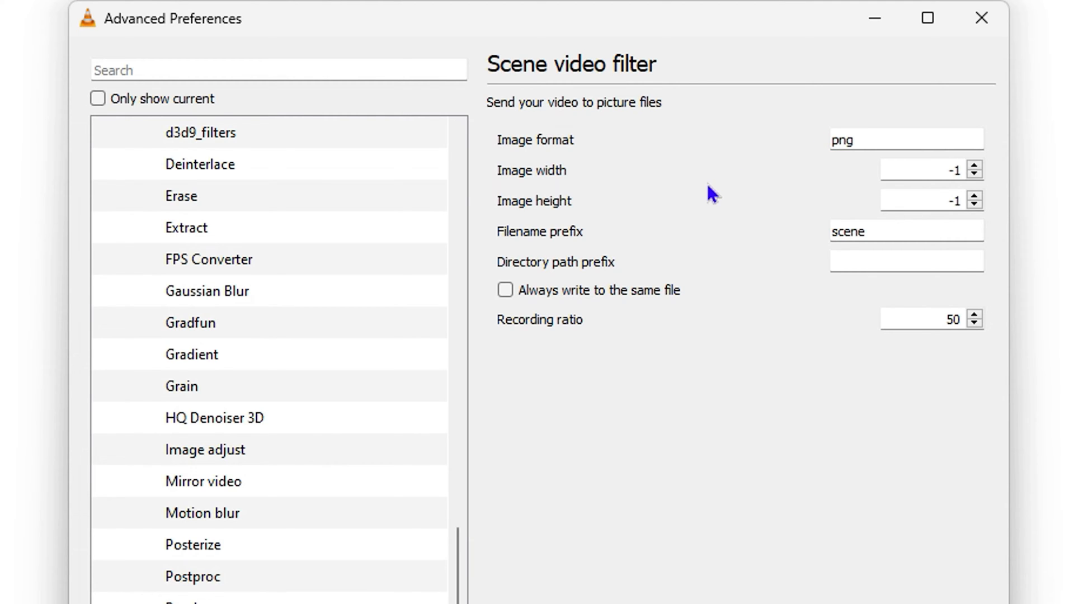
mouse_move(899, 204)
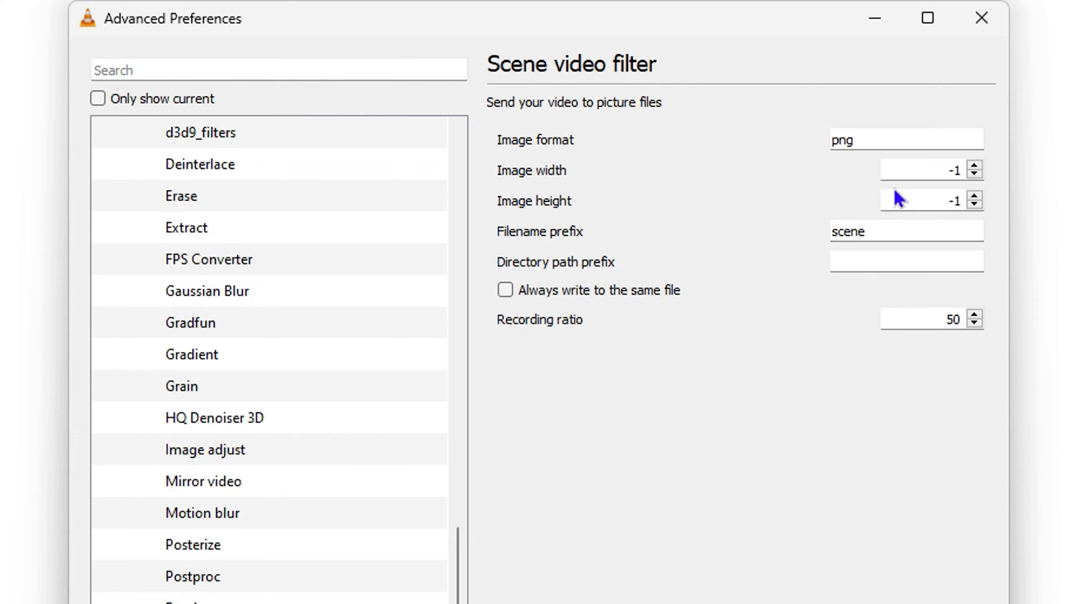
mouse_move(559, 216)
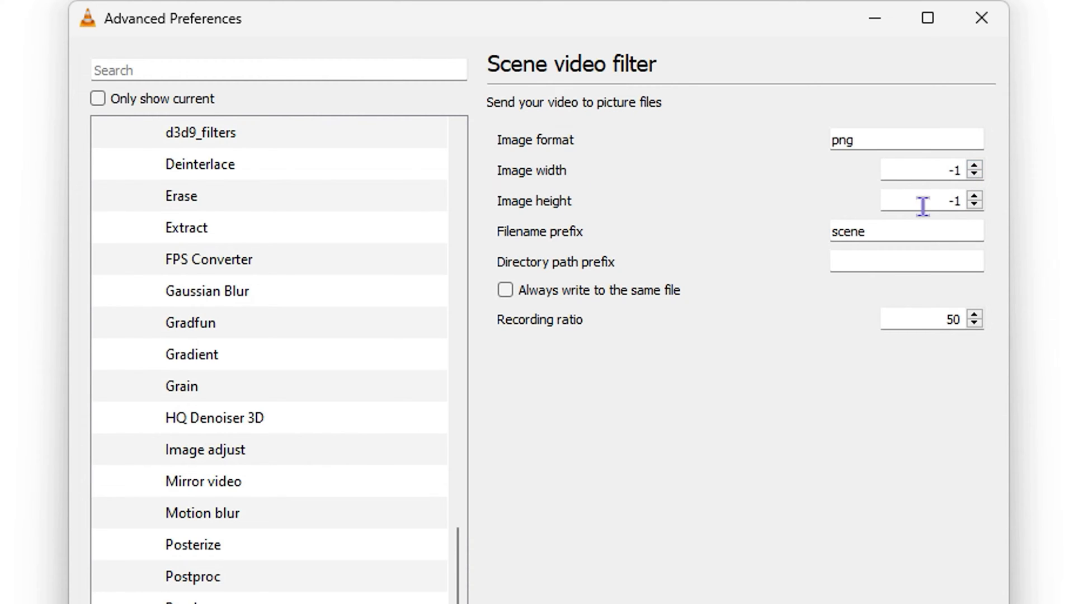
mouse_move(978, 189)
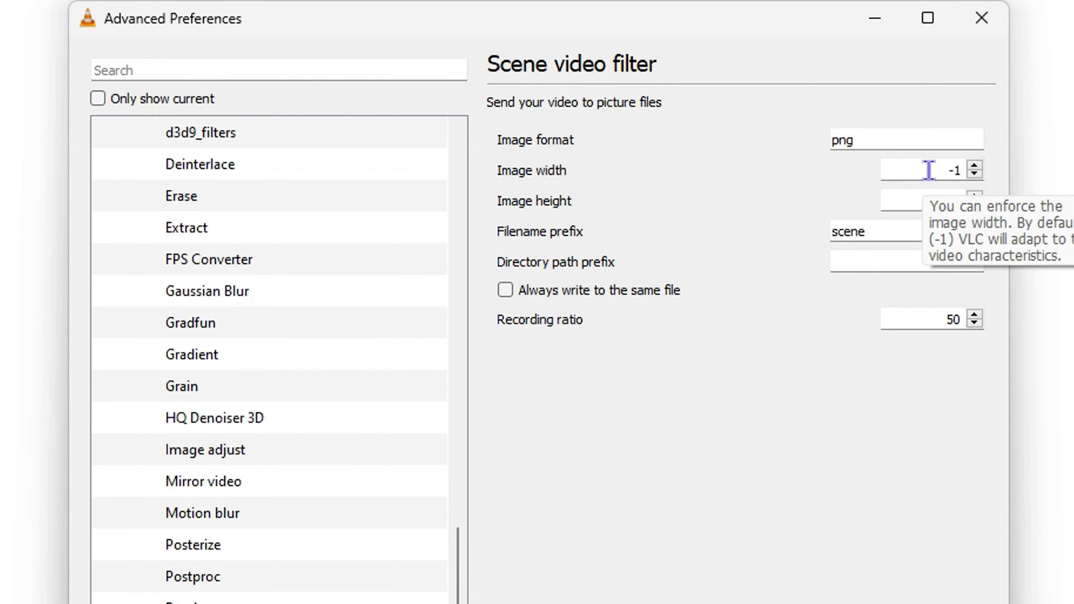
mouse_move(819, 337)
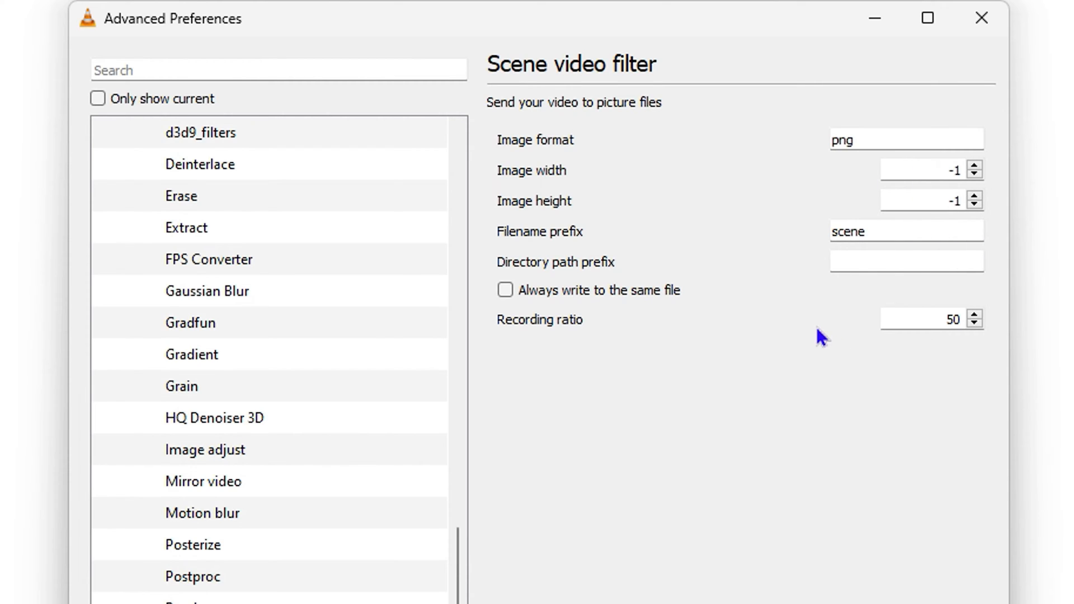
mouse_move(925, 237)
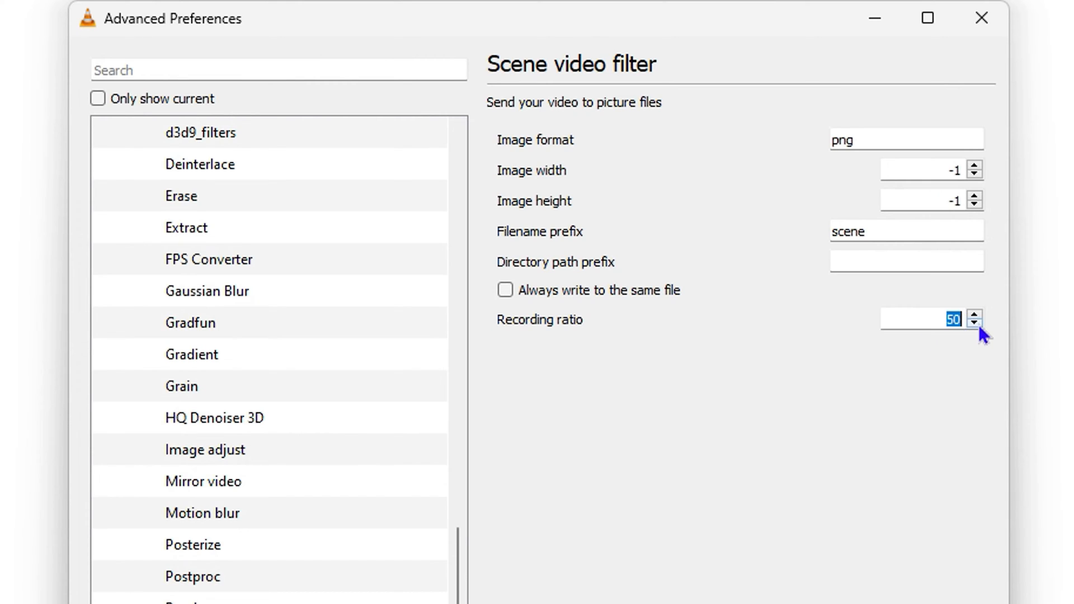
Change the scene filter's Recording ratio from 50 to 10
text(10)
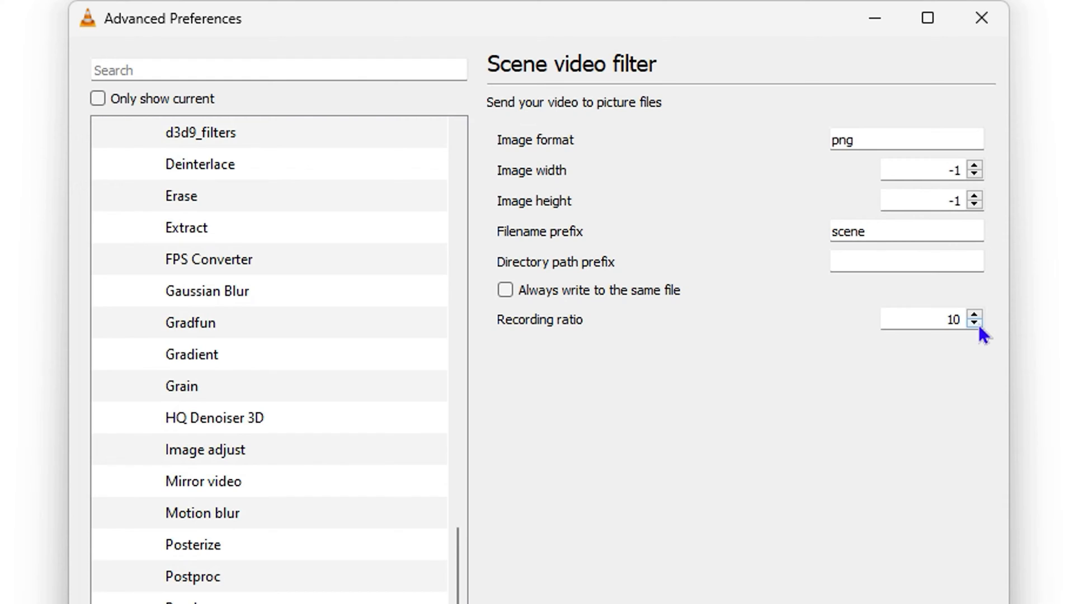
click(942, 319)
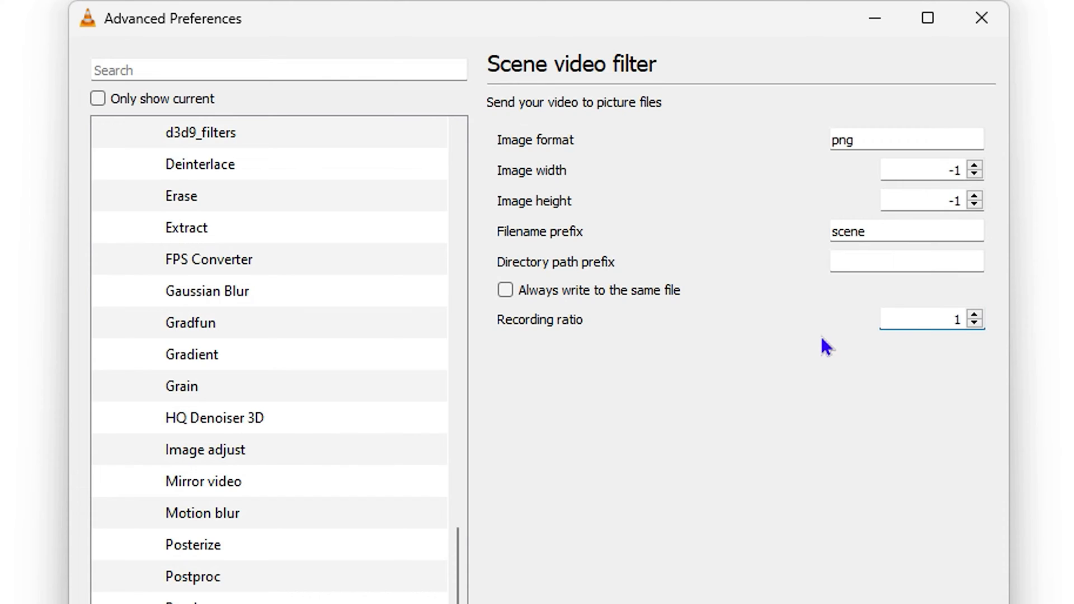
click(931, 319)
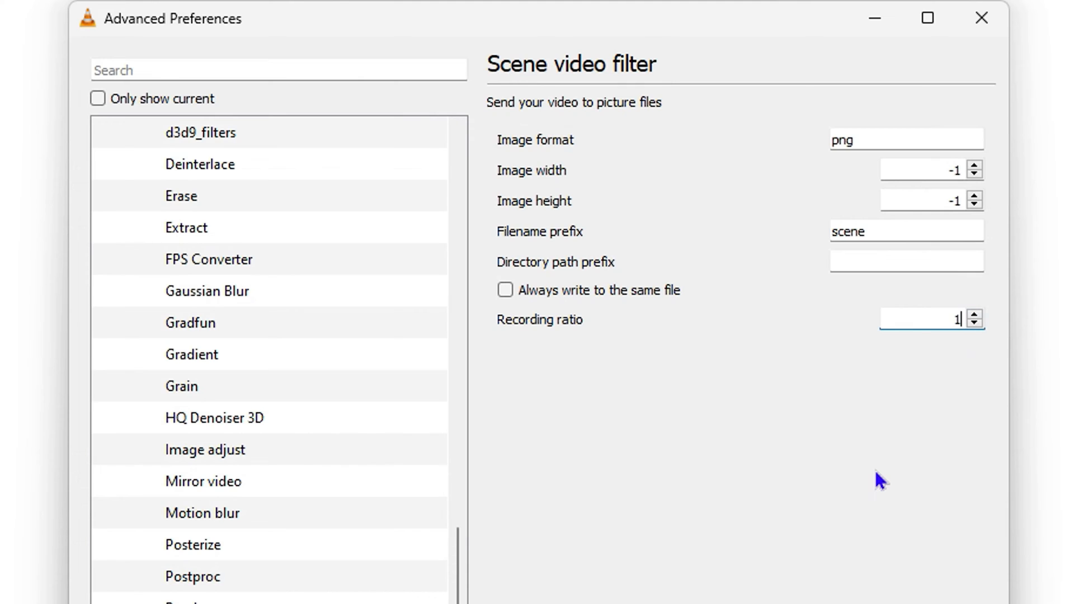
text(0)
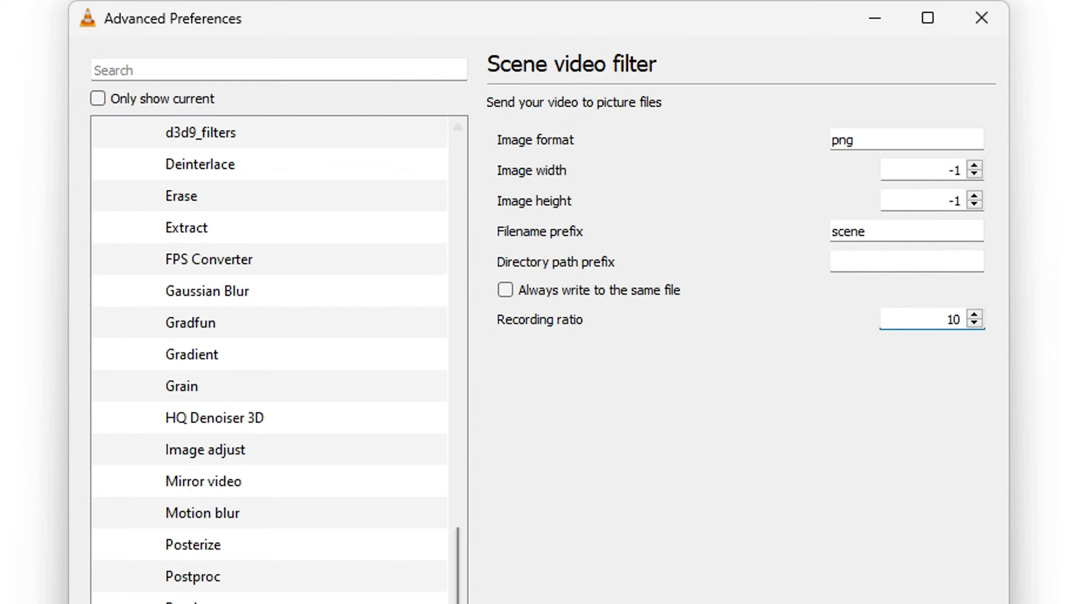
mouse_move(533, 296)
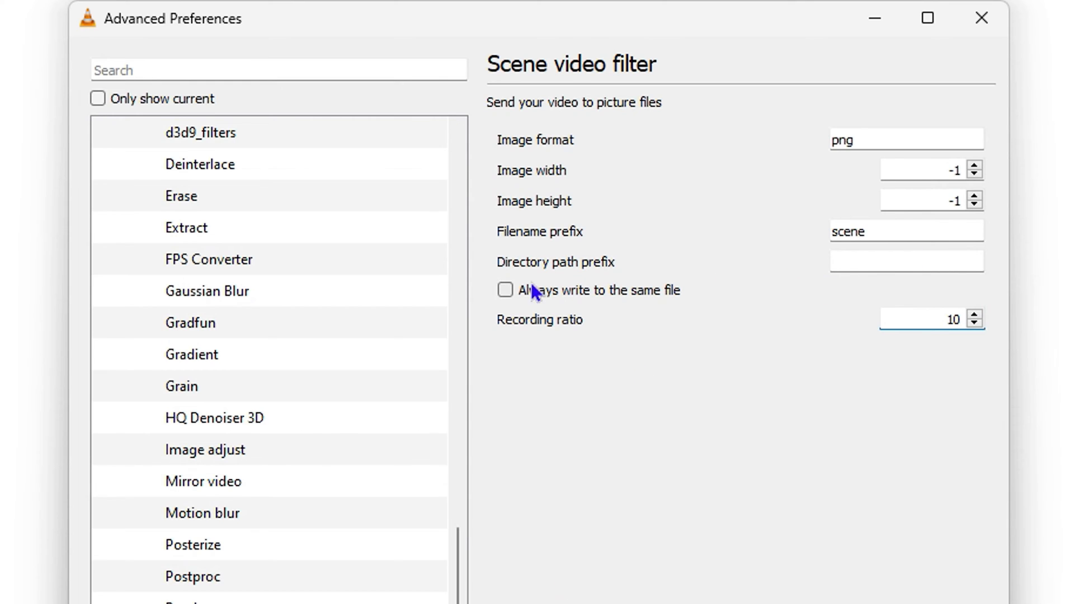
click(906, 271)
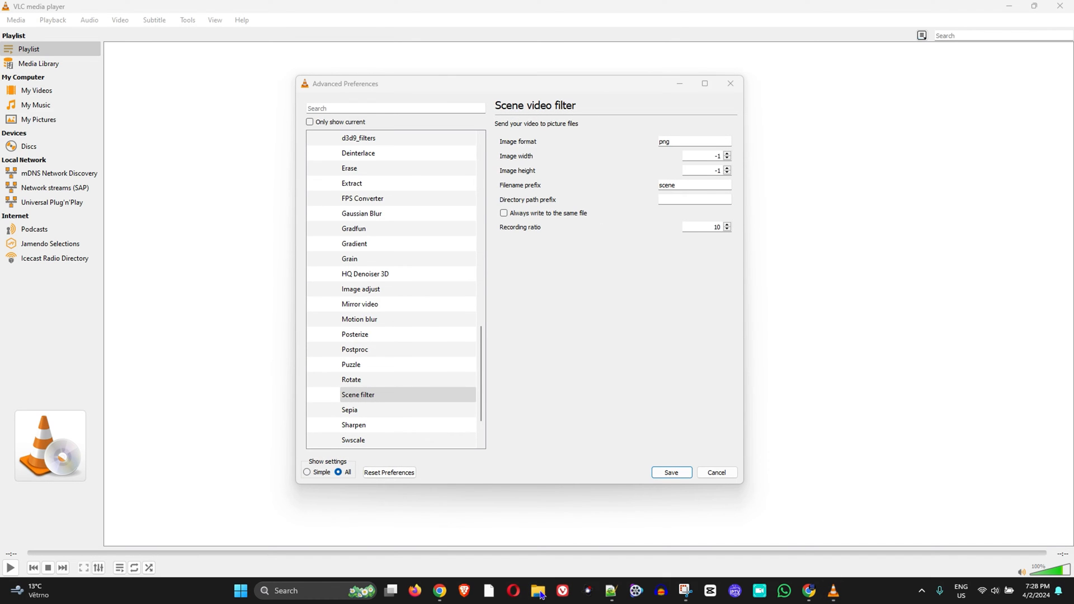
Create a folder named 'test' in Downloads, enter it and select its full path
click(555, 591)
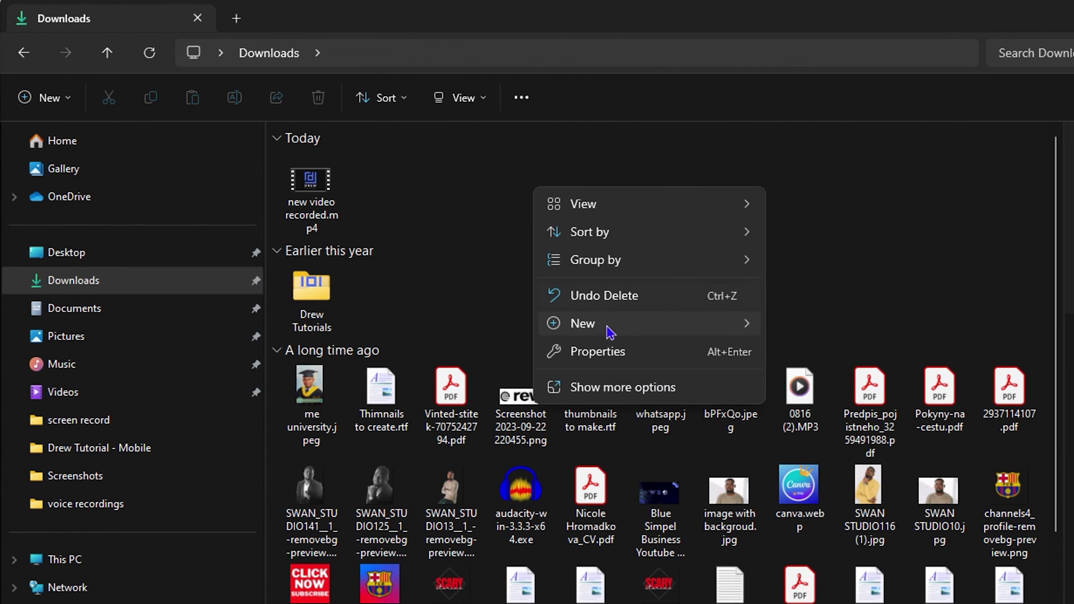
click(582, 323)
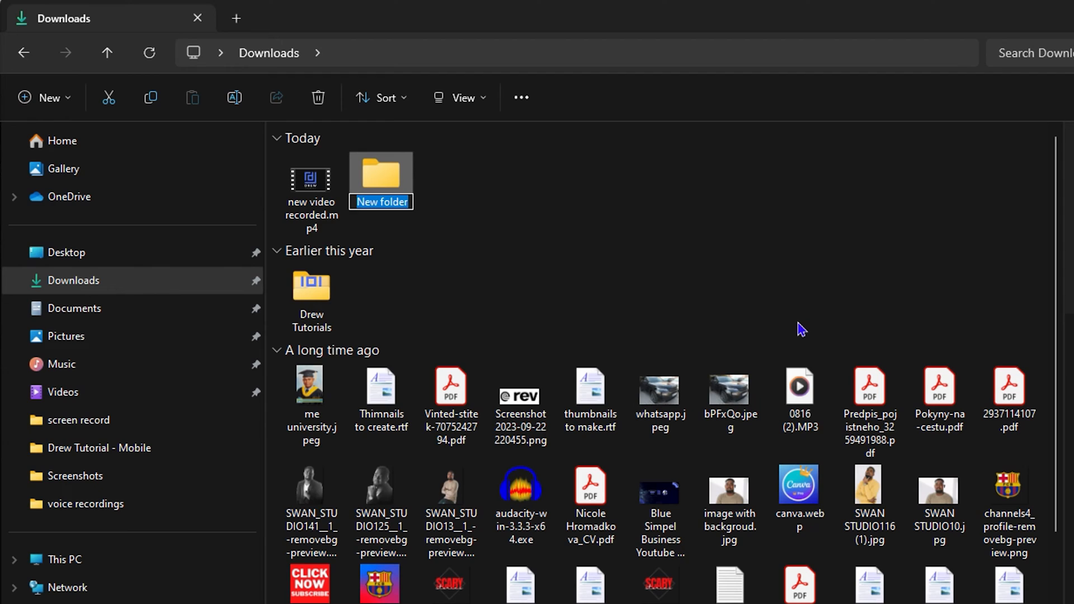
text(test)
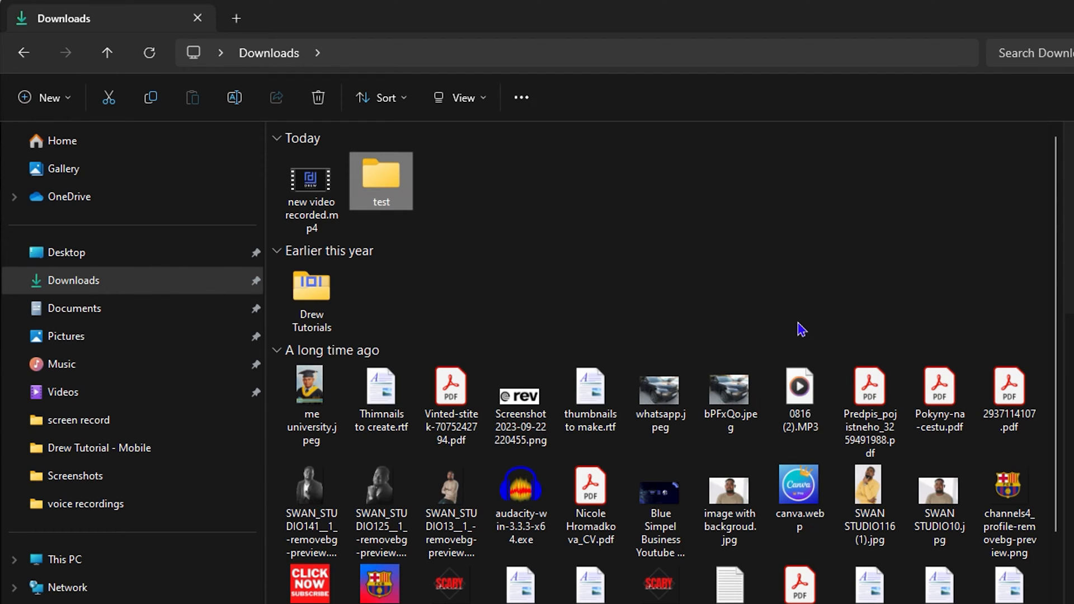
mouse_move(407, 184)
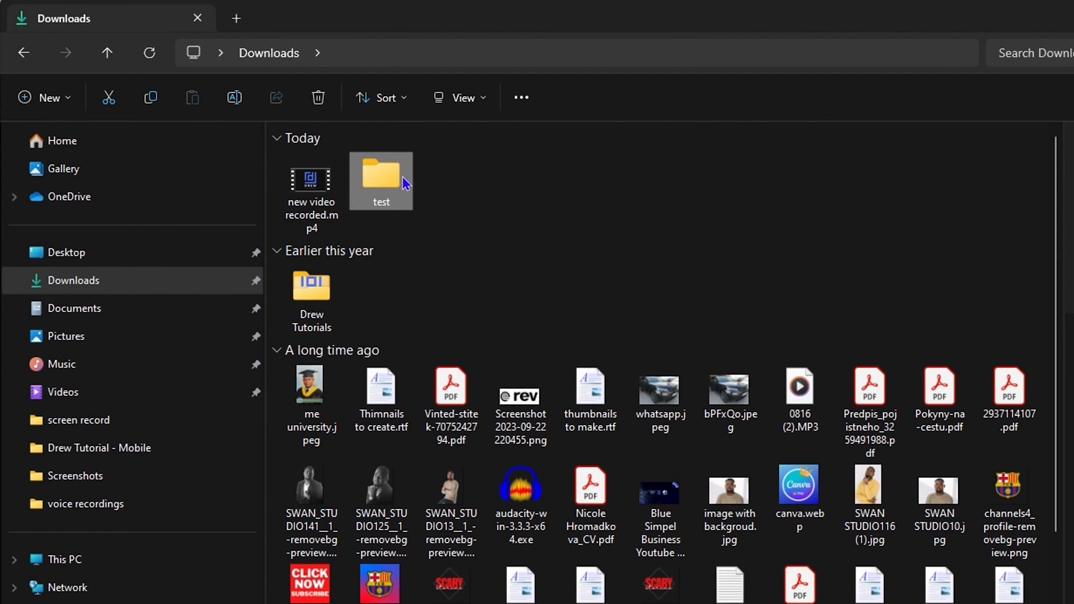
double_click(380, 174)
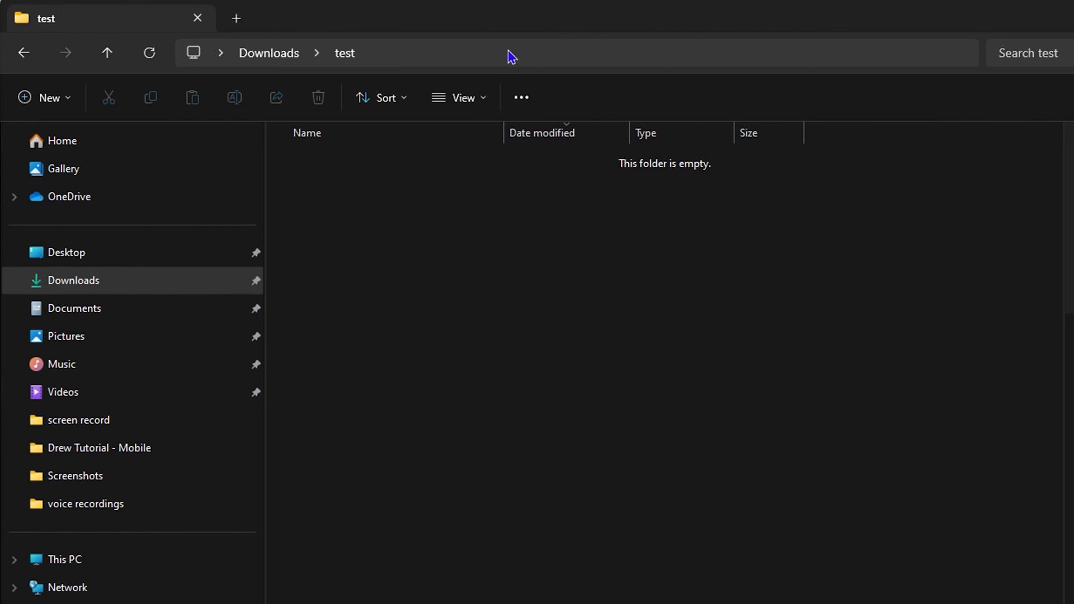
click(508, 52)
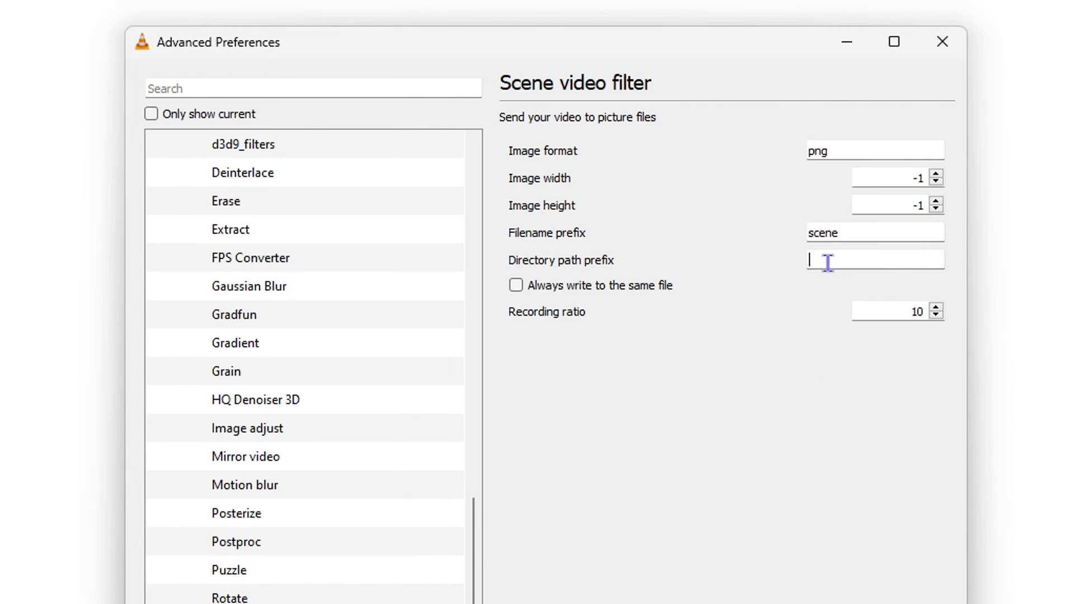
Set the scene filter Directory path prefix to C:\Users\Andrew\Downloads\test
text(C:\Users\Andrew\Downloads\test)
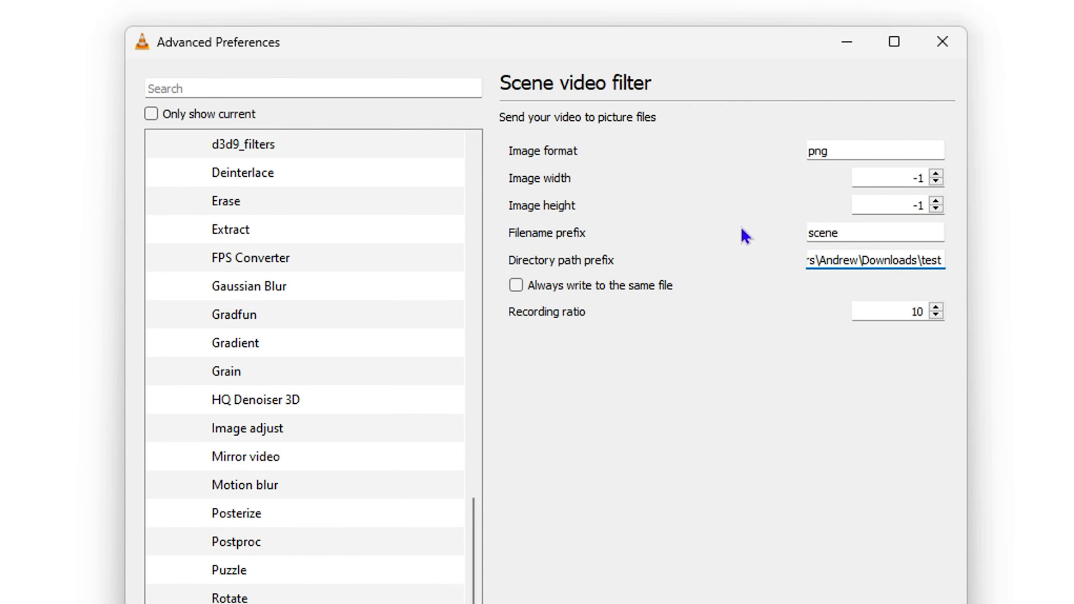
mouse_move(756, 231)
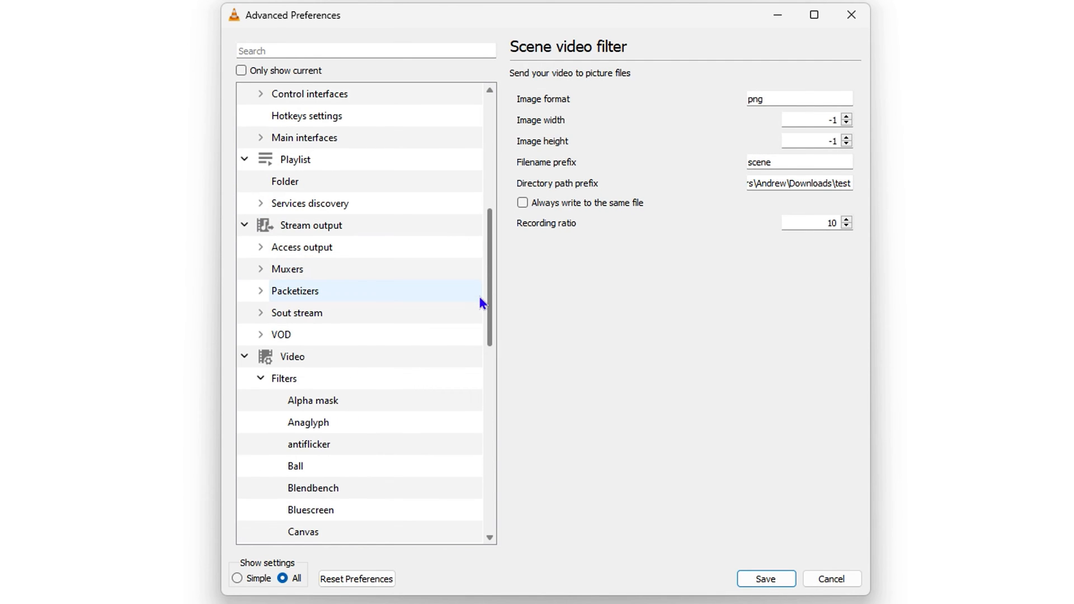
Enable the Scene video filter under Video > Filters and save the preferences
click(284, 378)
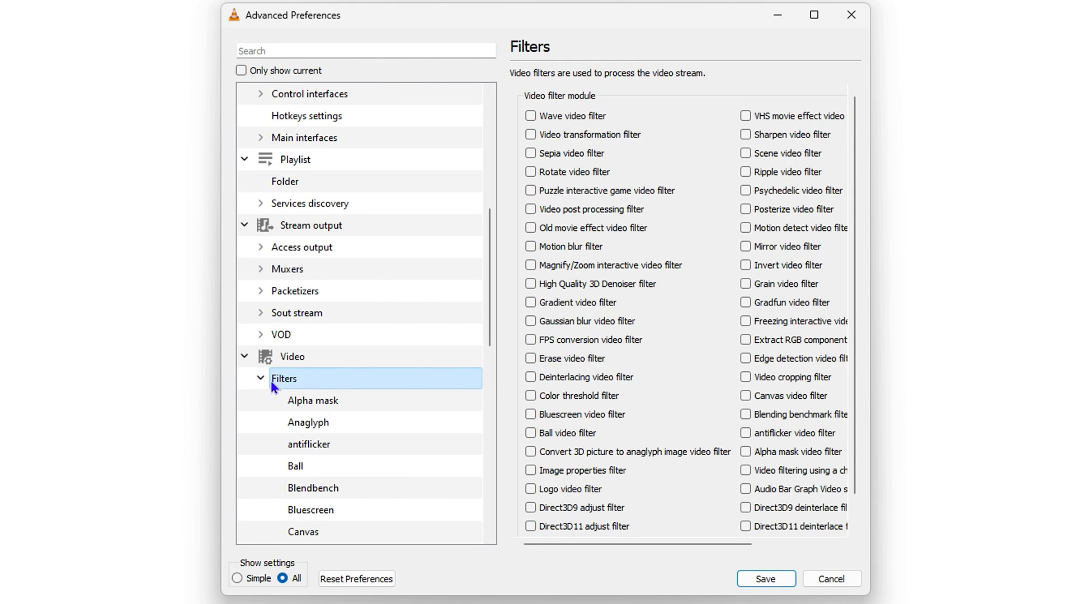
mouse_move(287, 385)
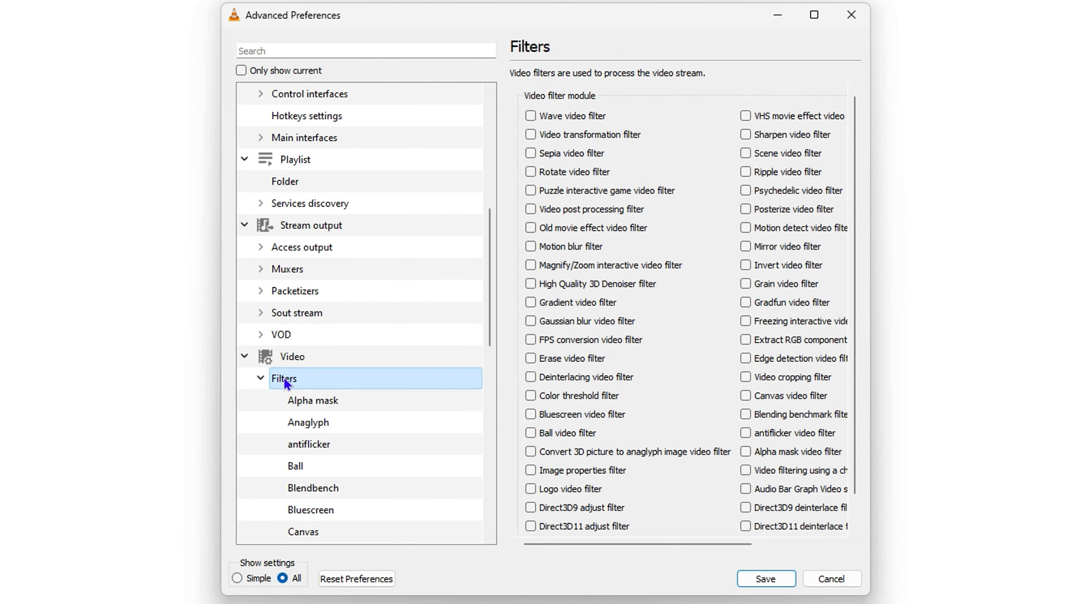
mouse_move(283, 397)
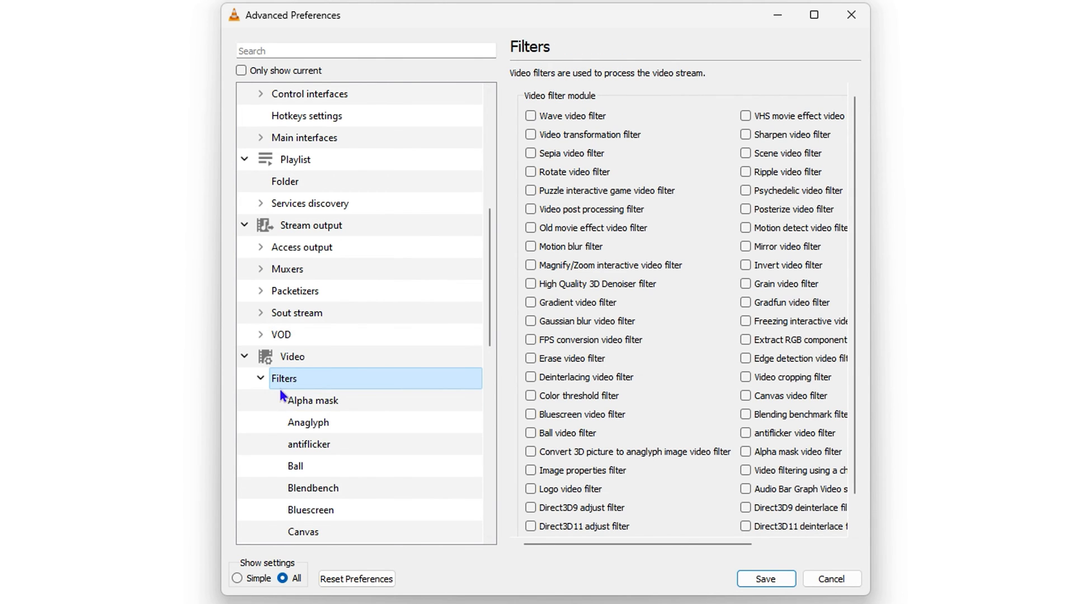
mouse_move(721, 201)
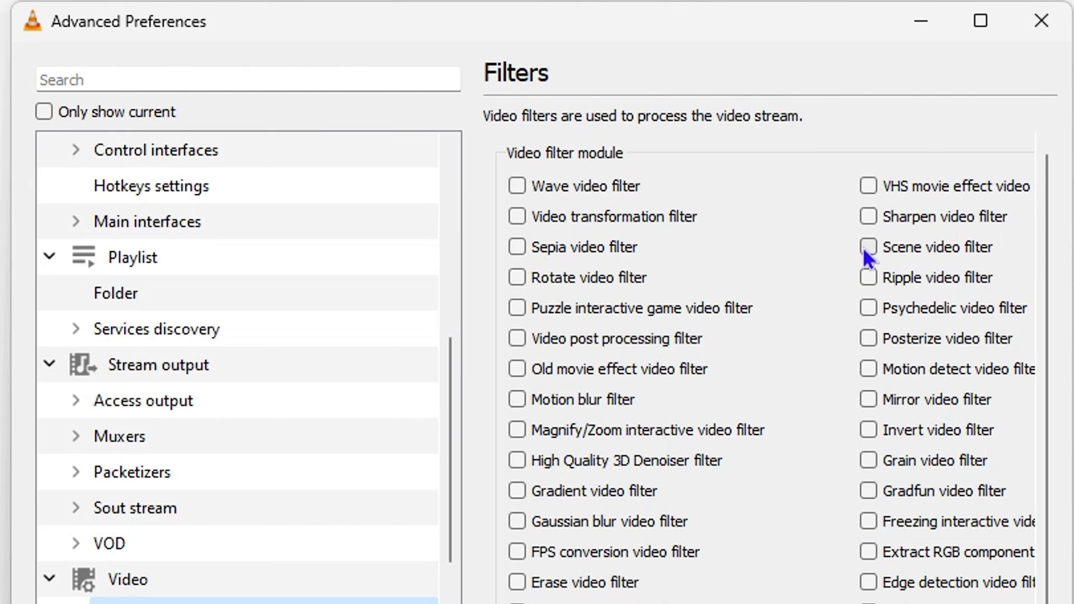
click(867, 248)
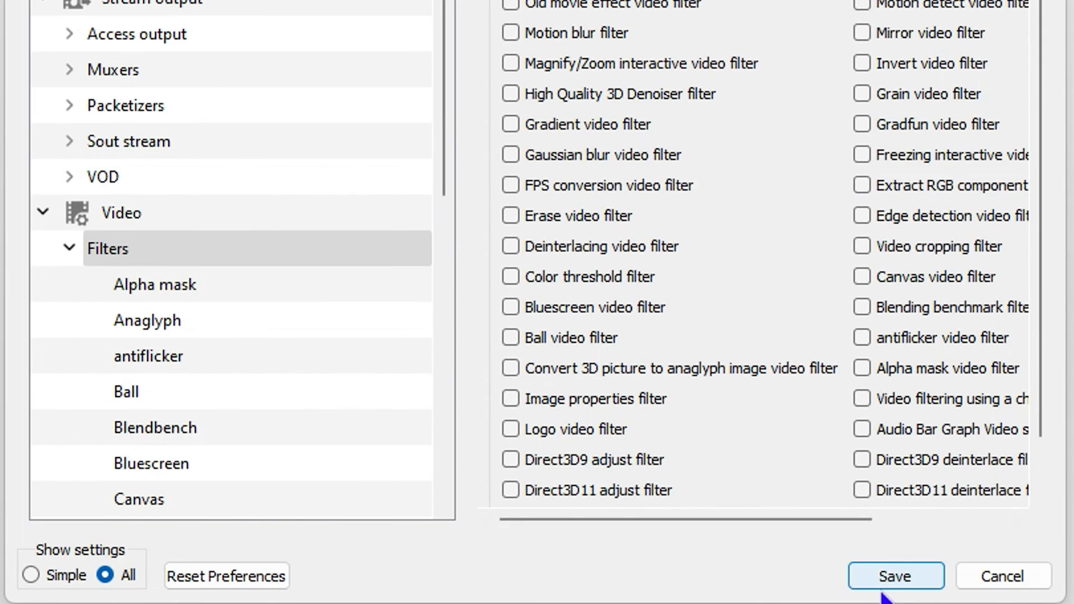
click(895, 576)
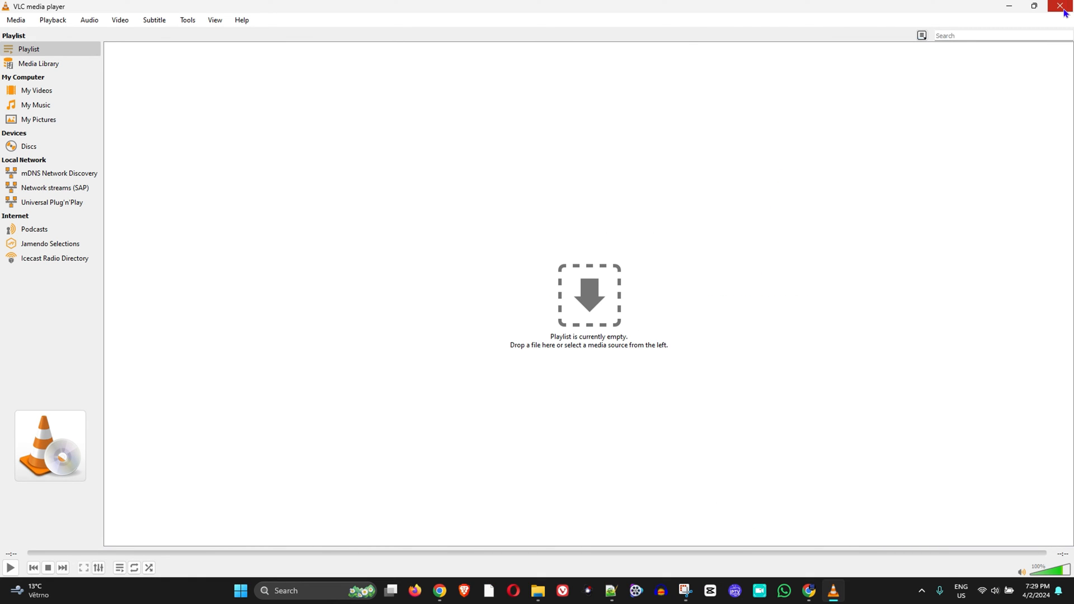
mouse_move(1061, 7)
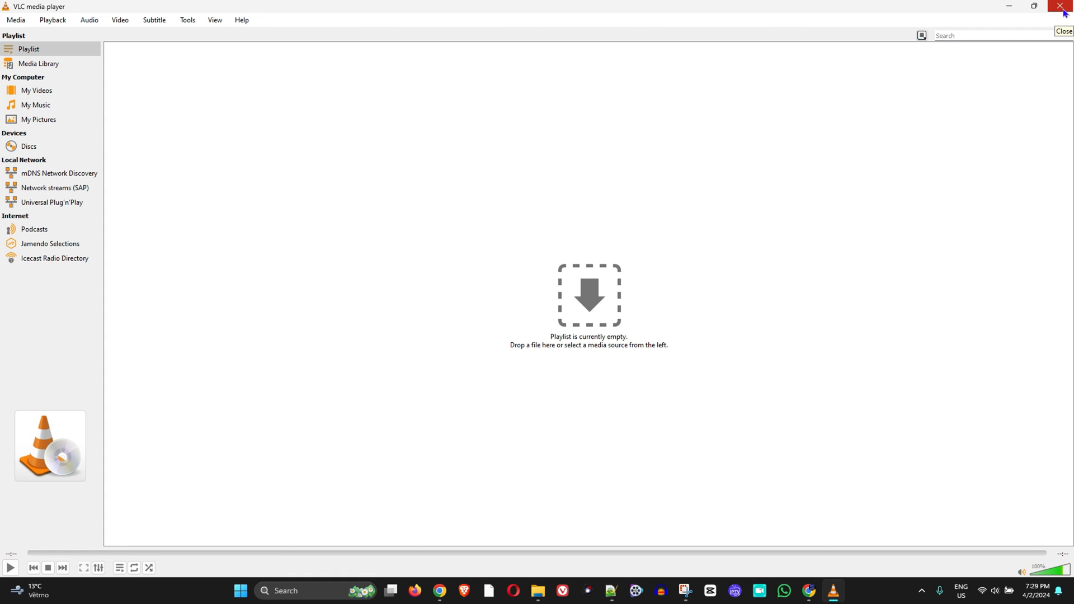
Close VLC and reopen the recorded mp4 from Downloads with VLC media player
click(1058, 7)
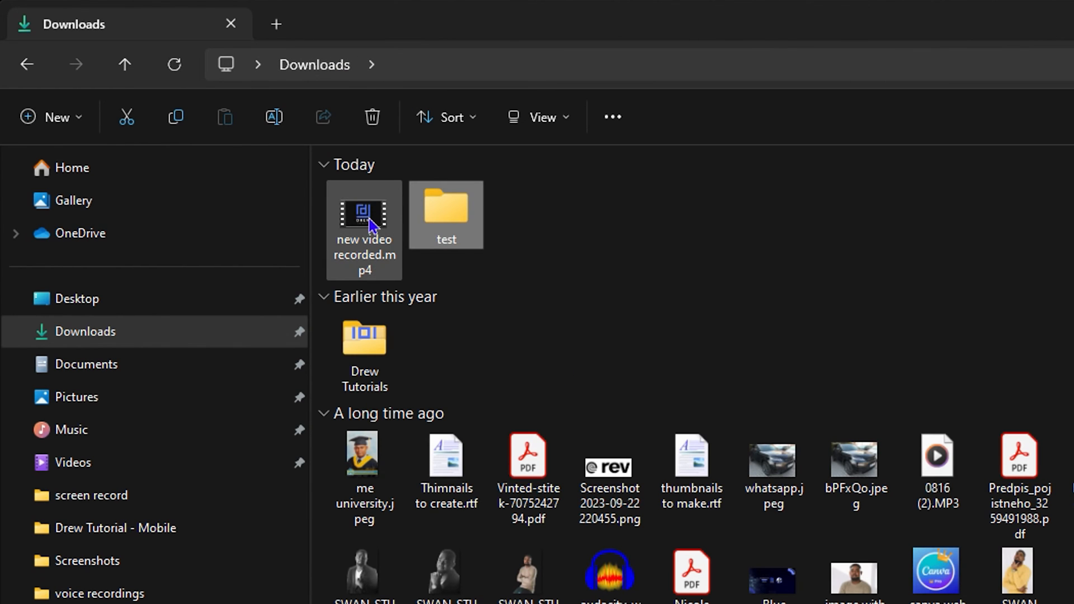
right_click(363, 218)
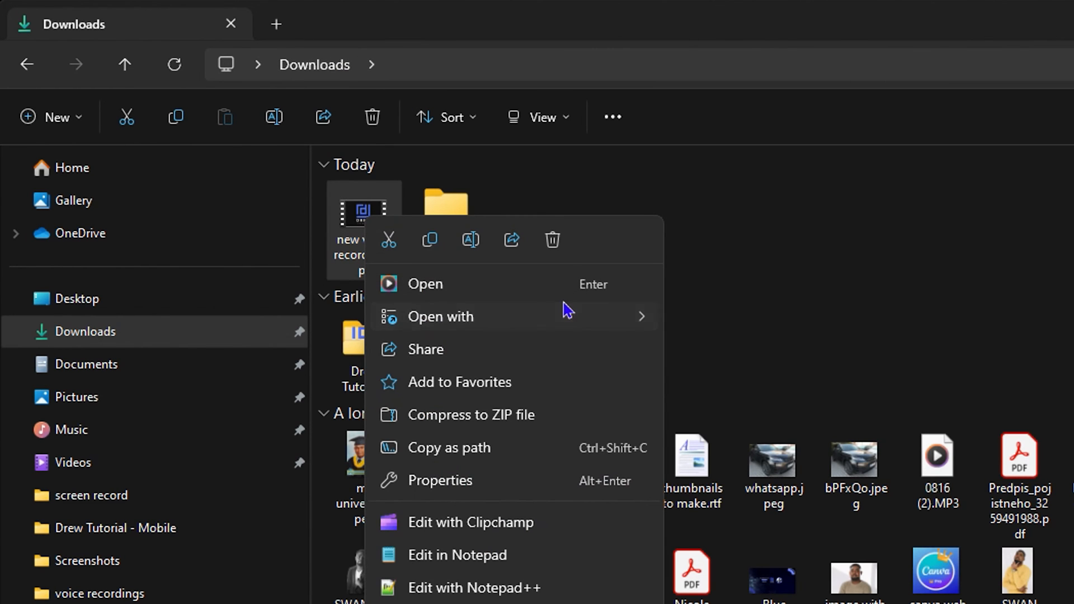
click(441, 316)
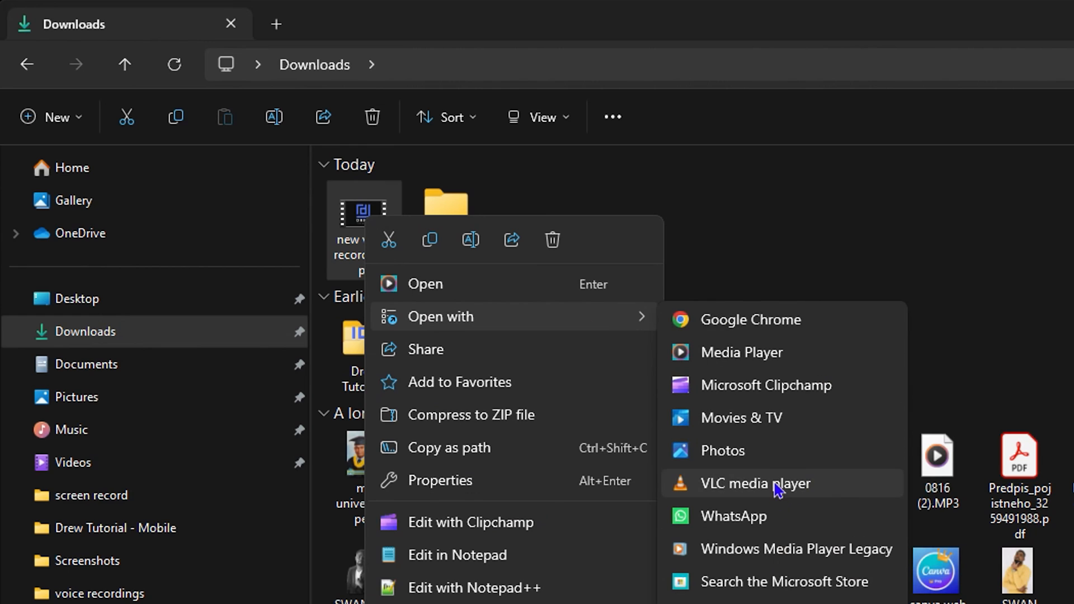
click(756, 483)
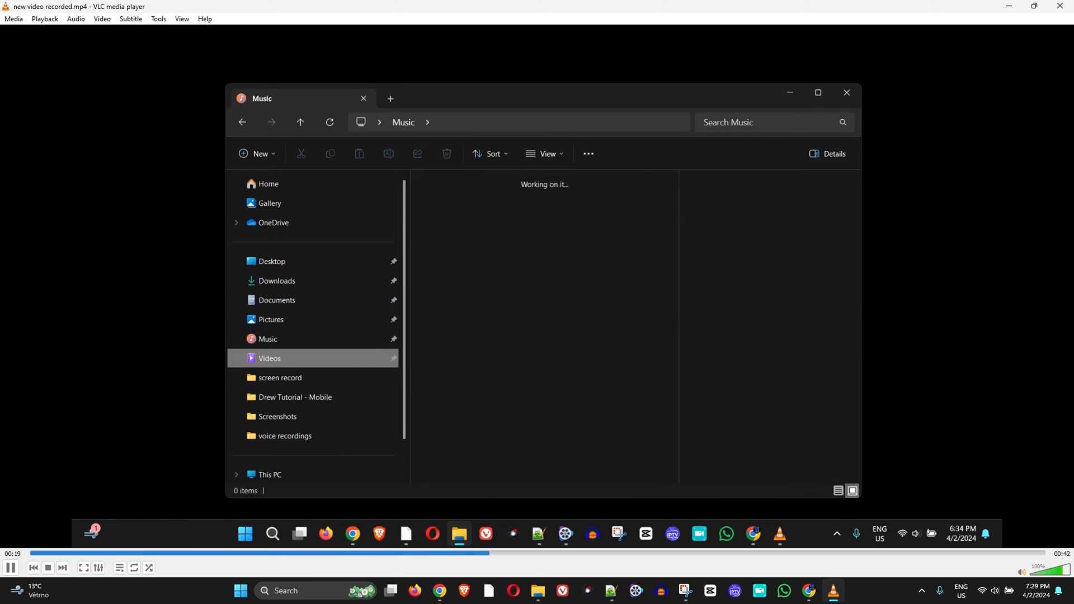
Let the video play through to the end so its frames are captured
click(278, 416)
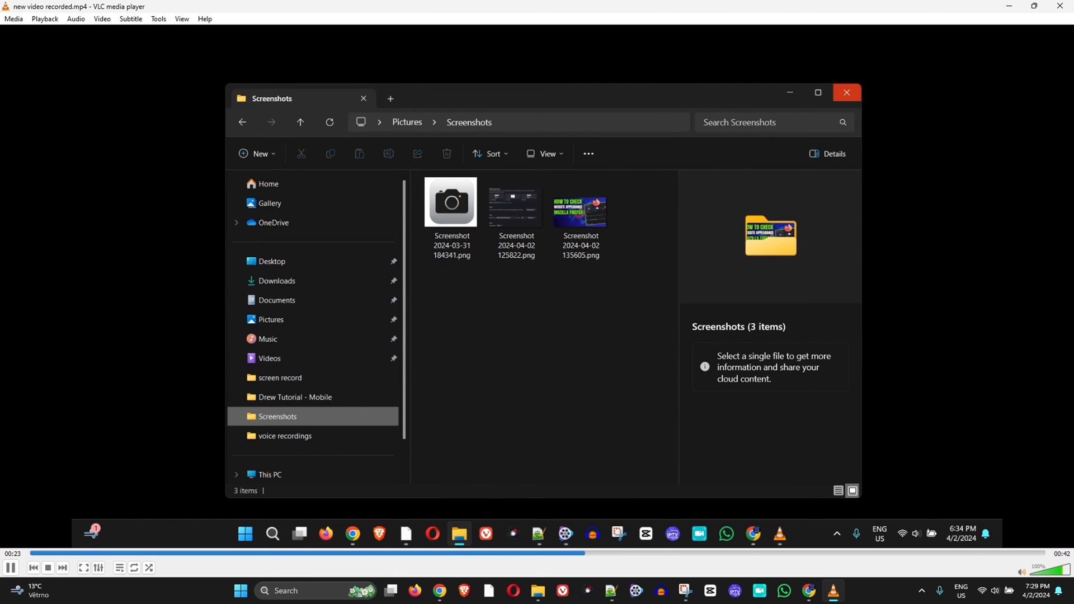
click(847, 92)
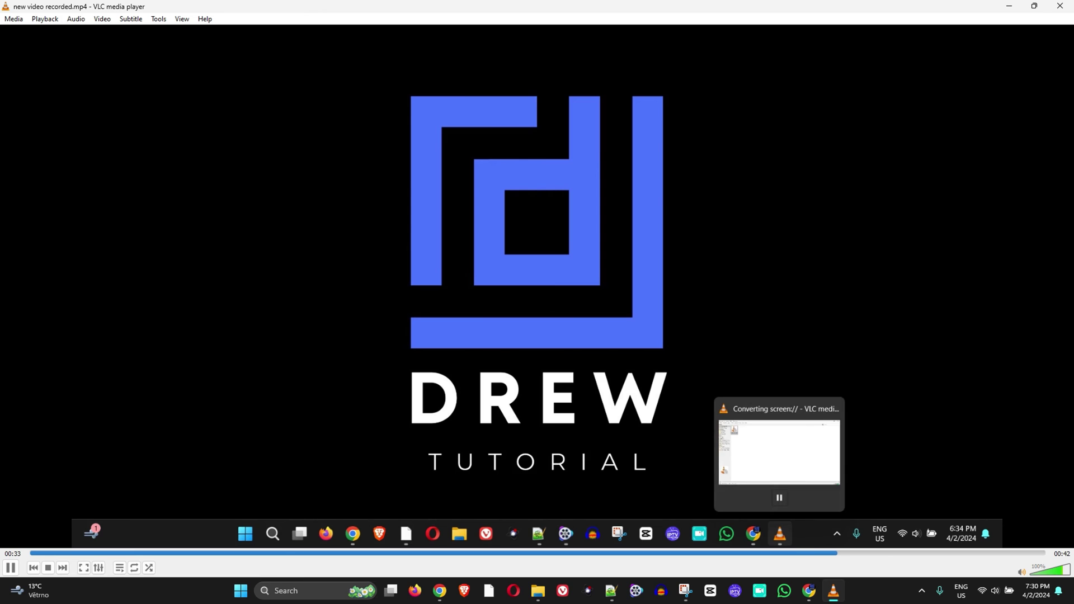
click(779, 408)
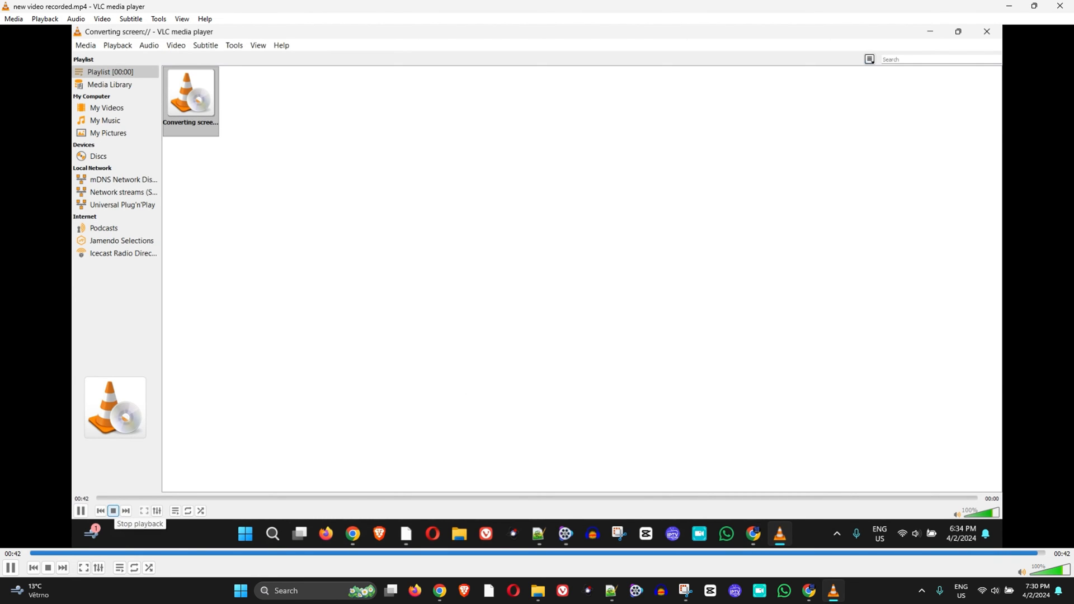
click(984, 31)
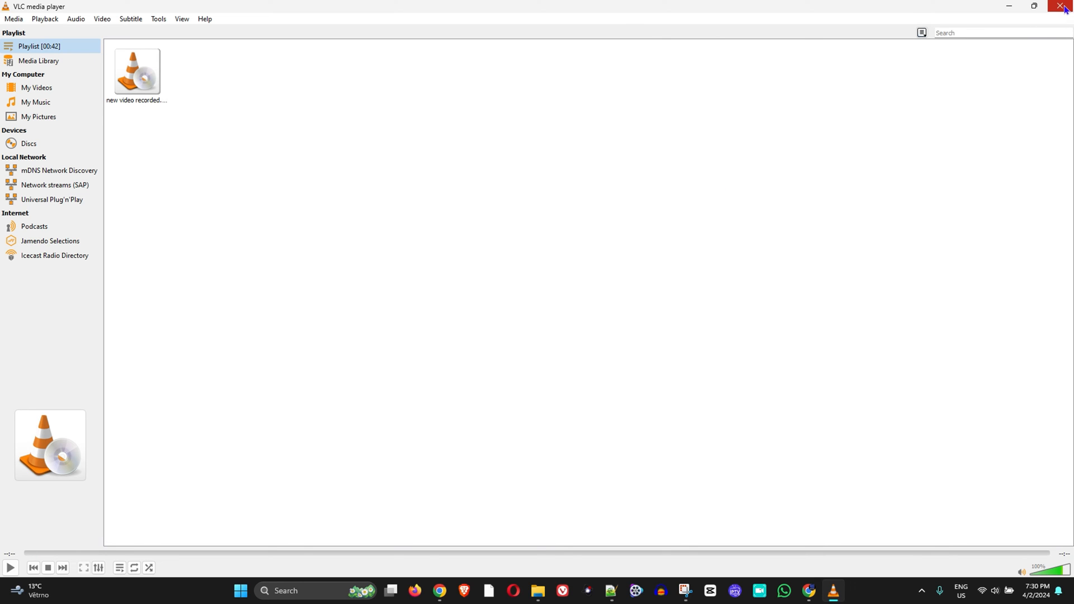
mouse_move(1058, 7)
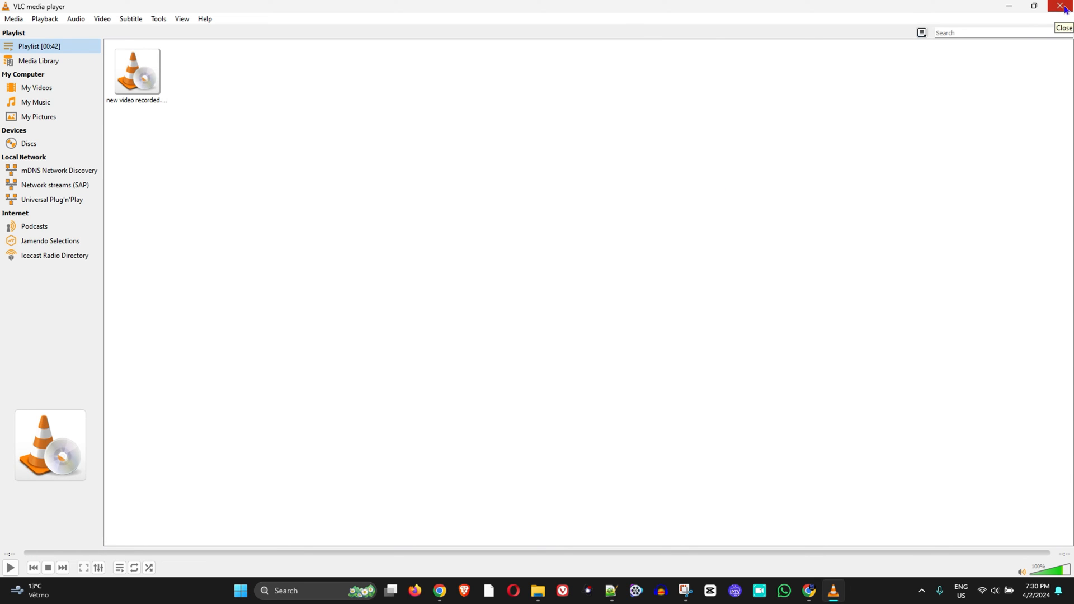
Close VLC and browse the test folder's extracted scene####.png frames
click(1058, 7)
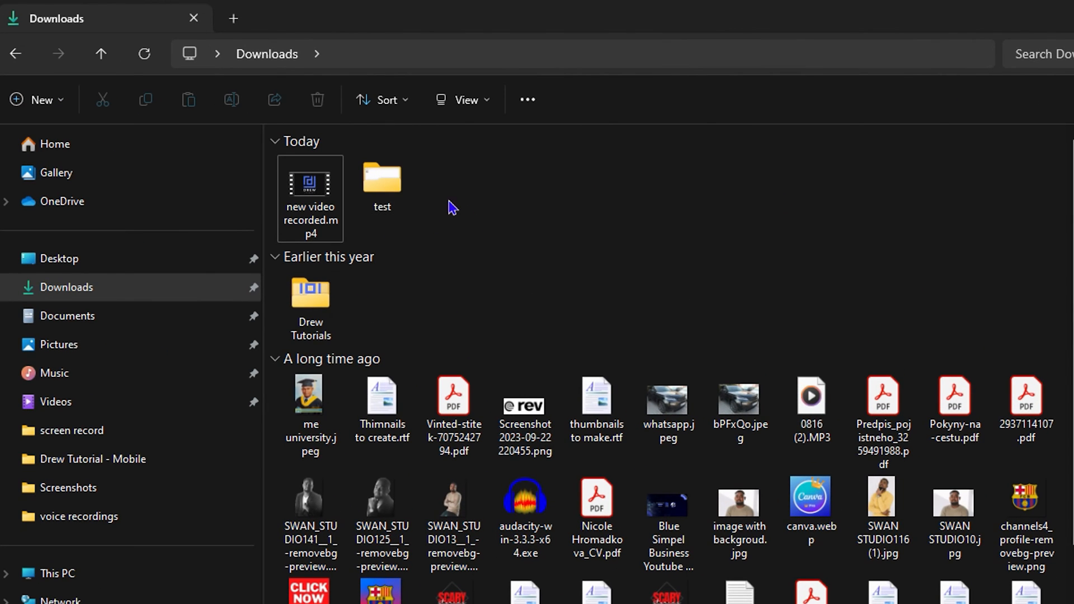
double_click(381, 178)
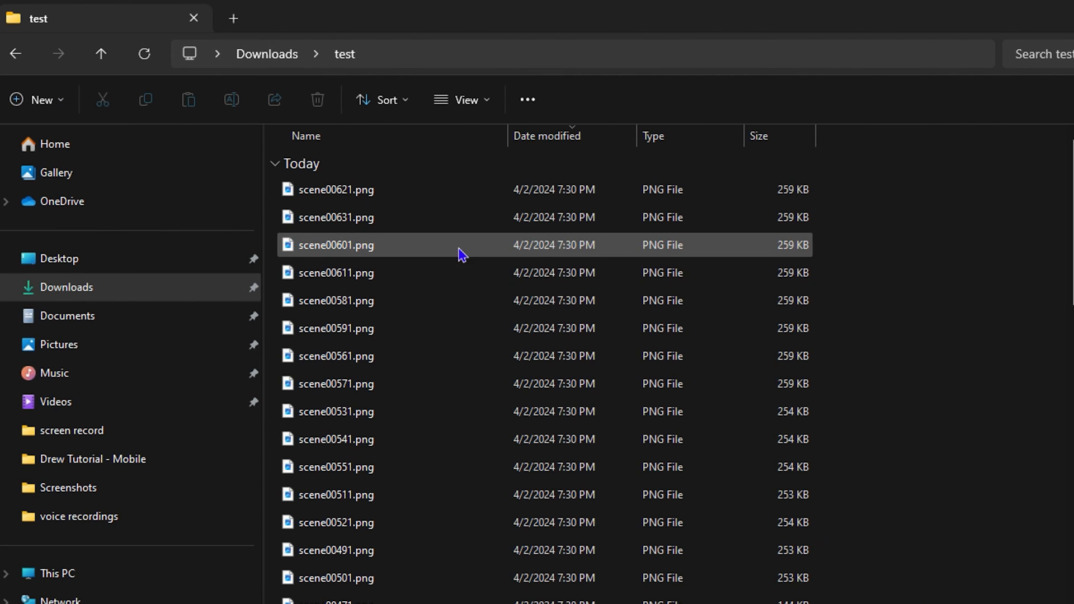
scroll(down, 3)
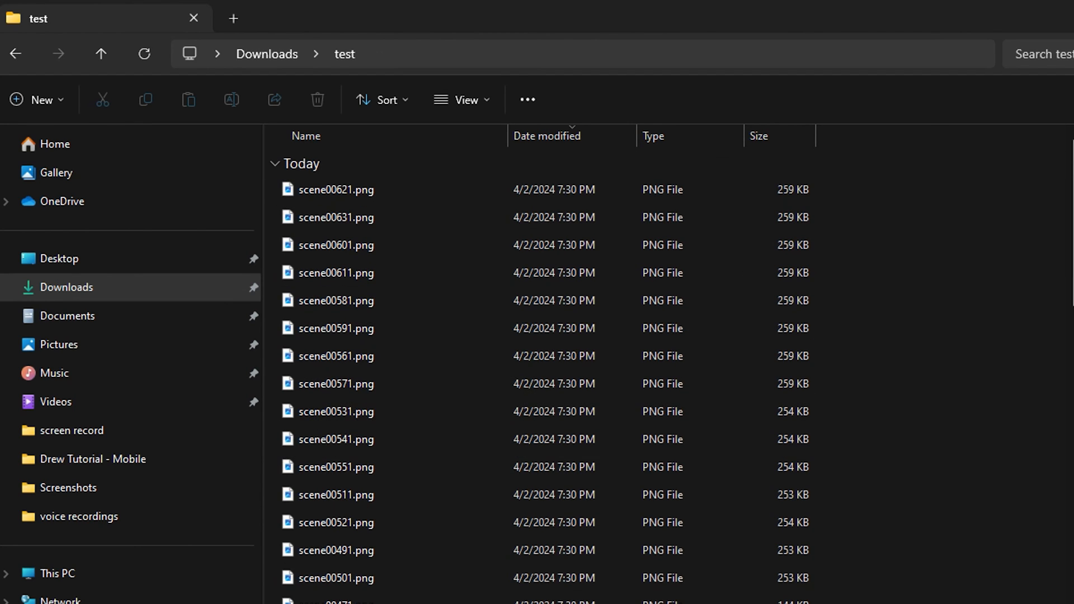
mouse_move(489, 101)
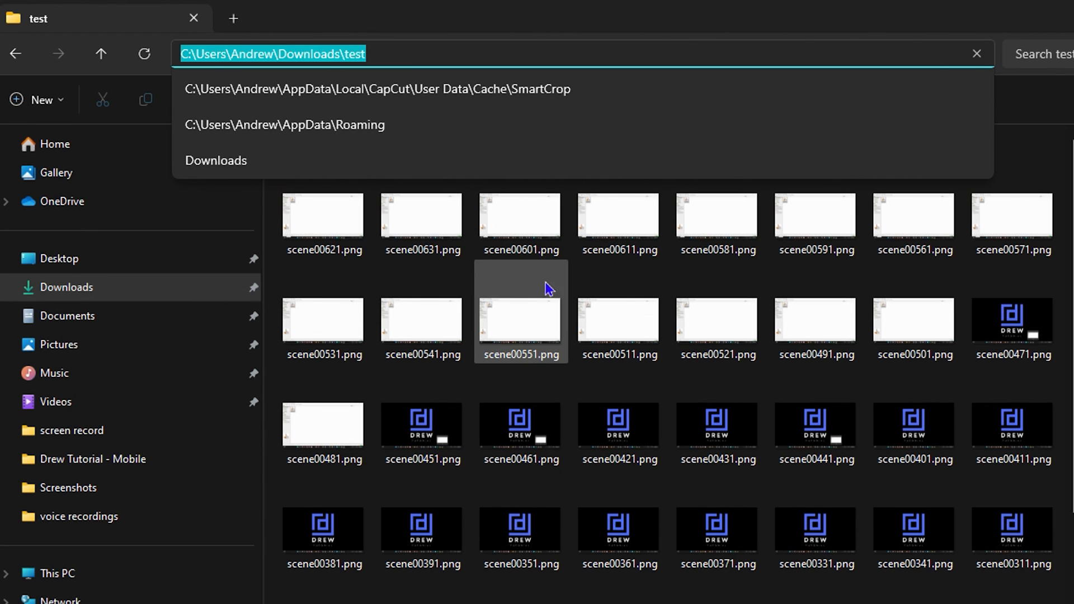
scroll(down, 3)
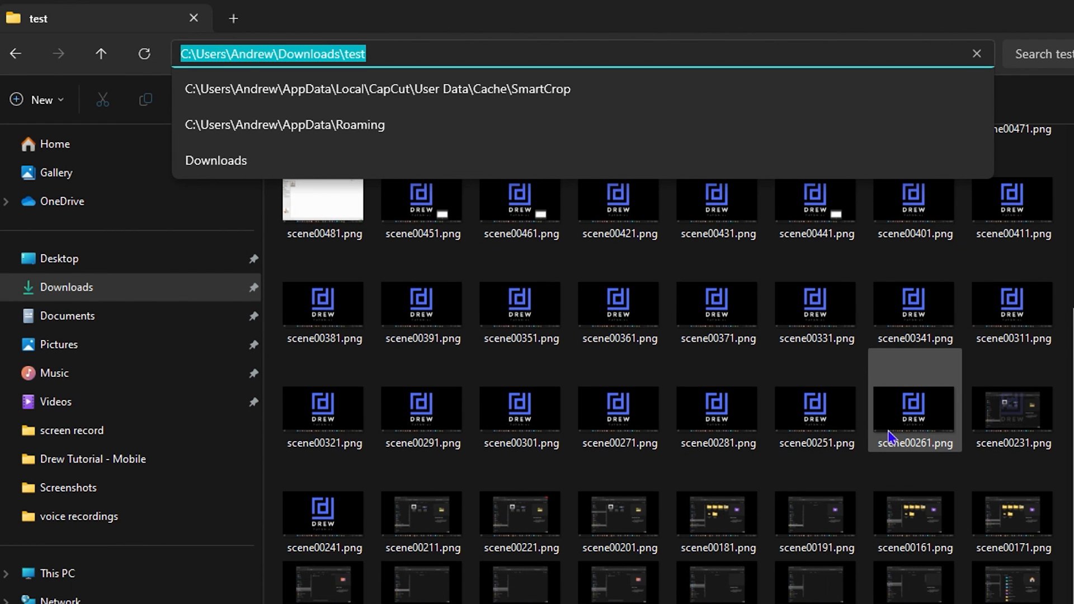
mouse_move(890, 435)
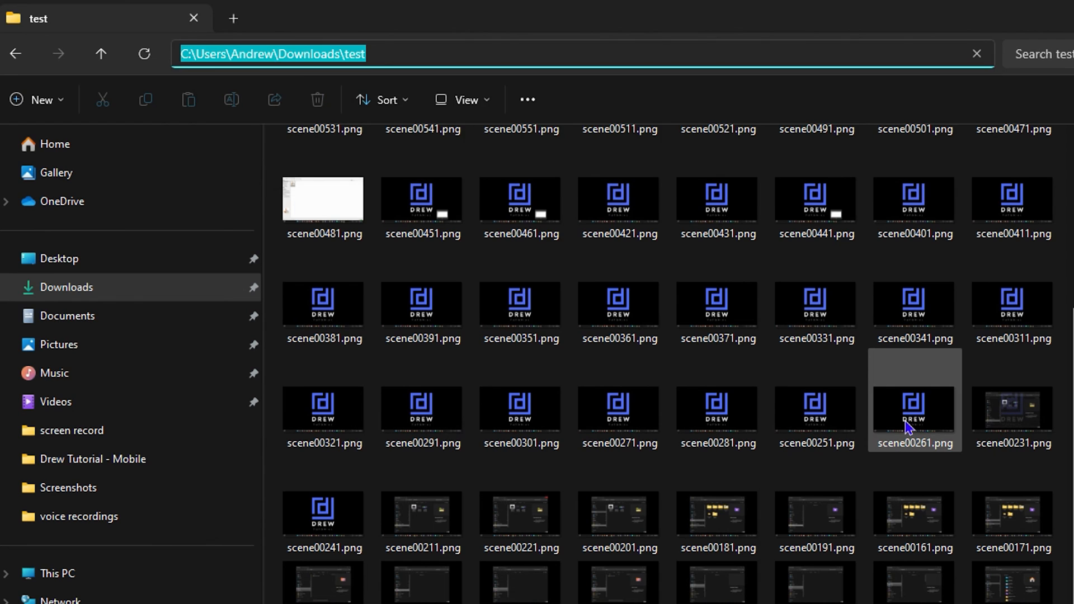
Show details of scene00161.png: a 318 KB PNG of 1920 x 1088
double_click(913, 418)
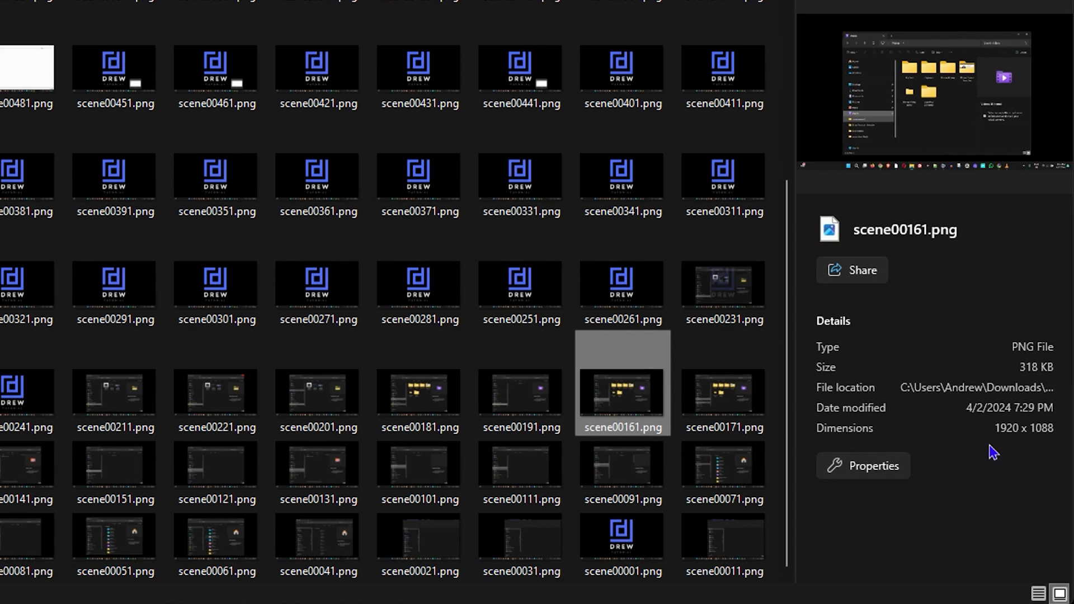
mouse_move(1021, 434)
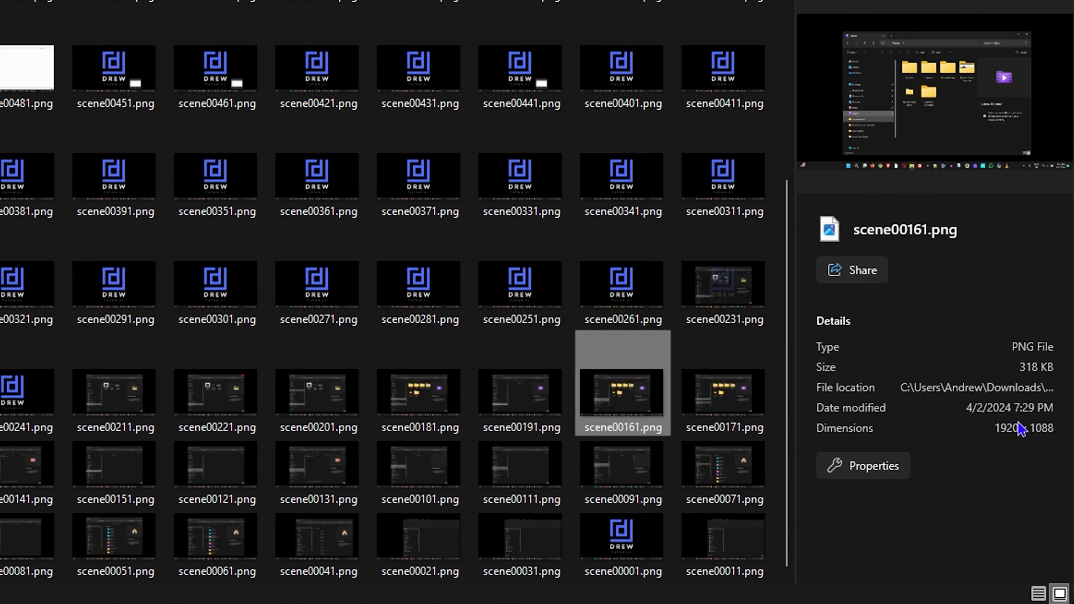
mouse_move(1055, 446)
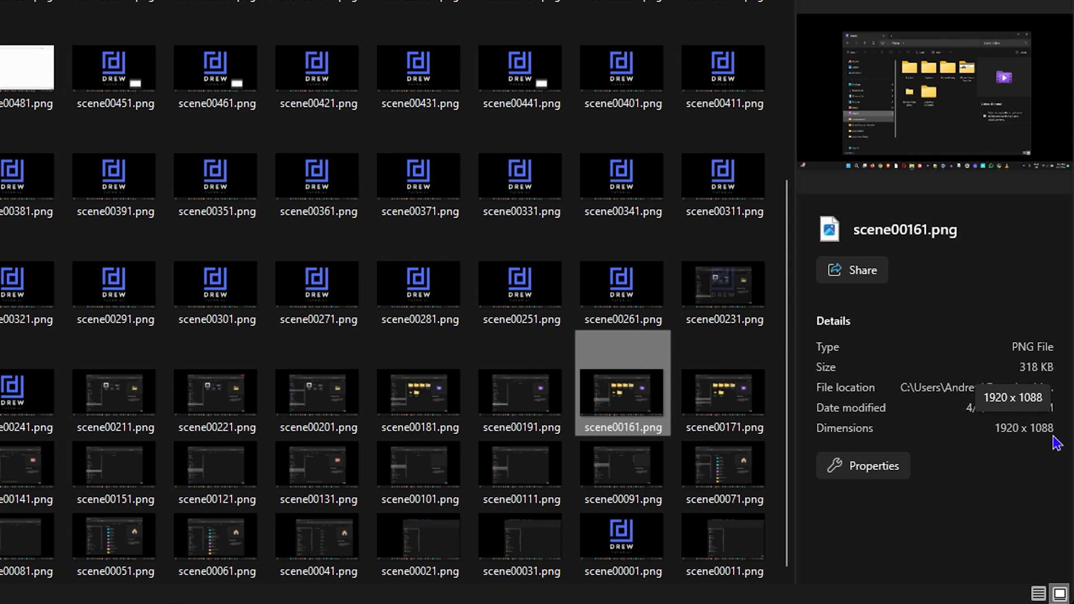